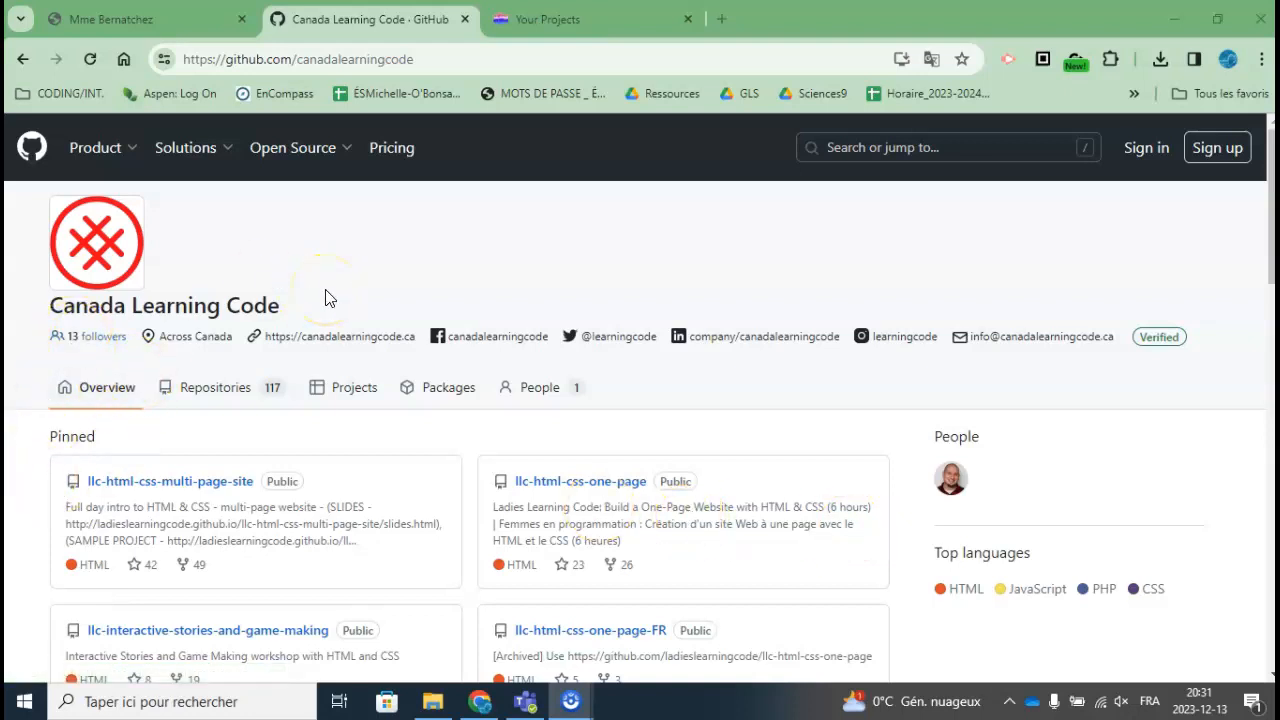
Filter the Canada Learning Code repositories by "javascript" and browse the nine results
{"action": "scroll", "scroll_direction": "down", "scroll_amount": 3}
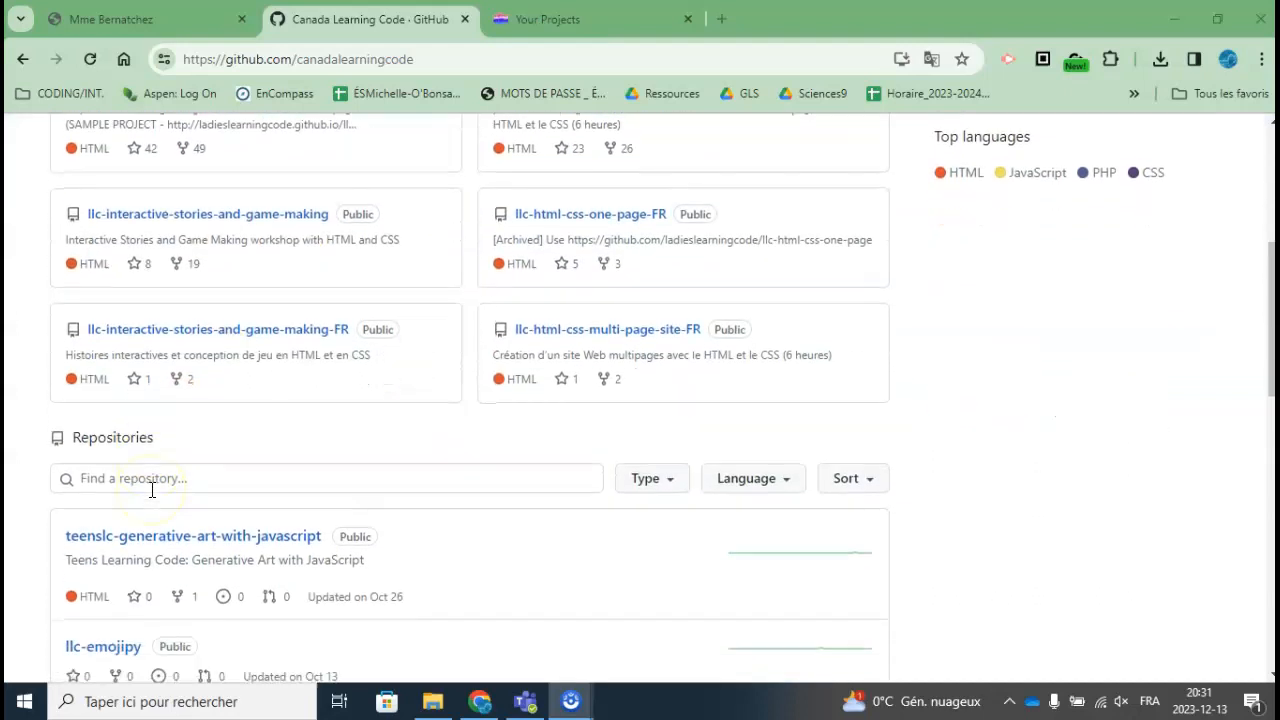
{"action": "mouse_move", "coordinate": [240, 460]}
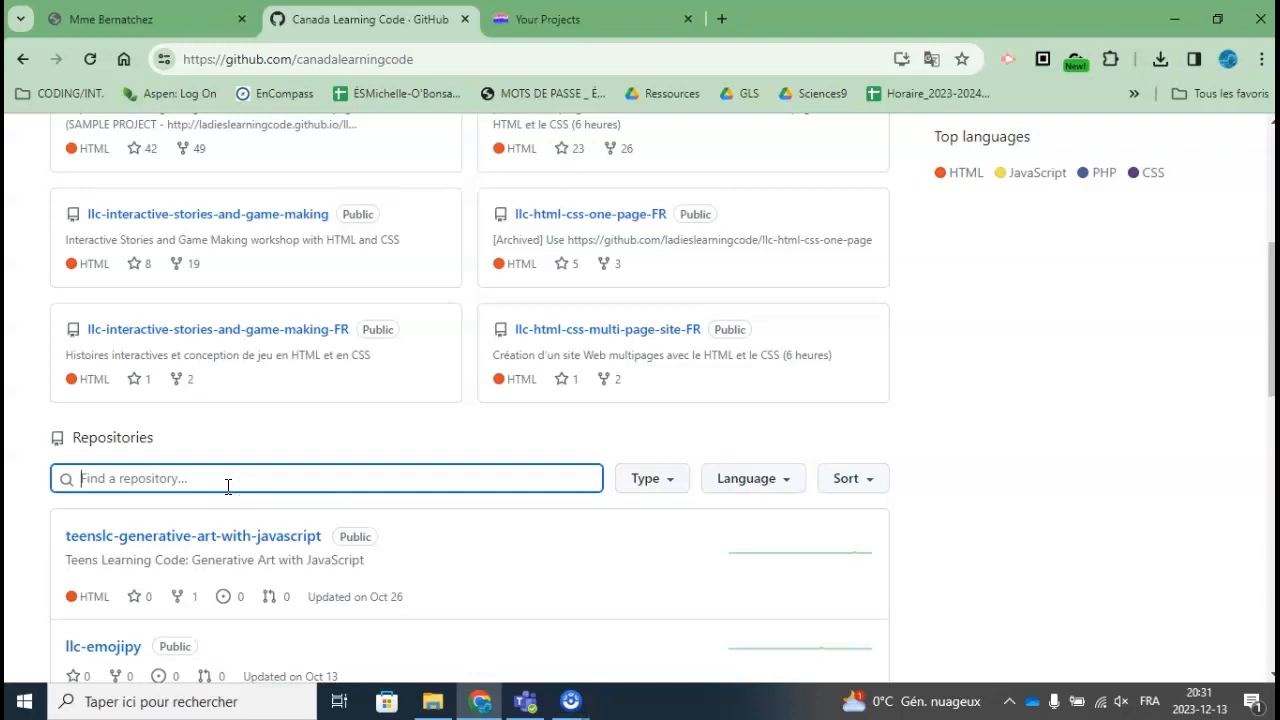
{"action": "type", "text": "javascr"}
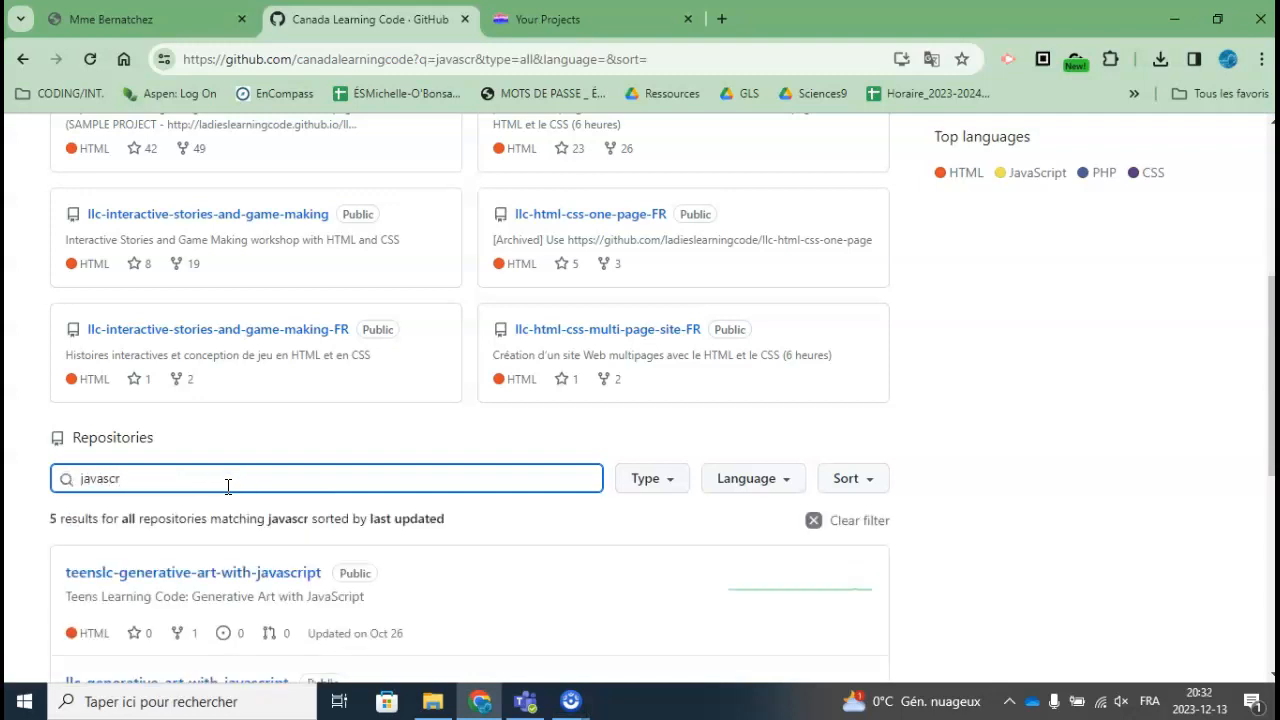
{"action": "type", "text": "ipt"}
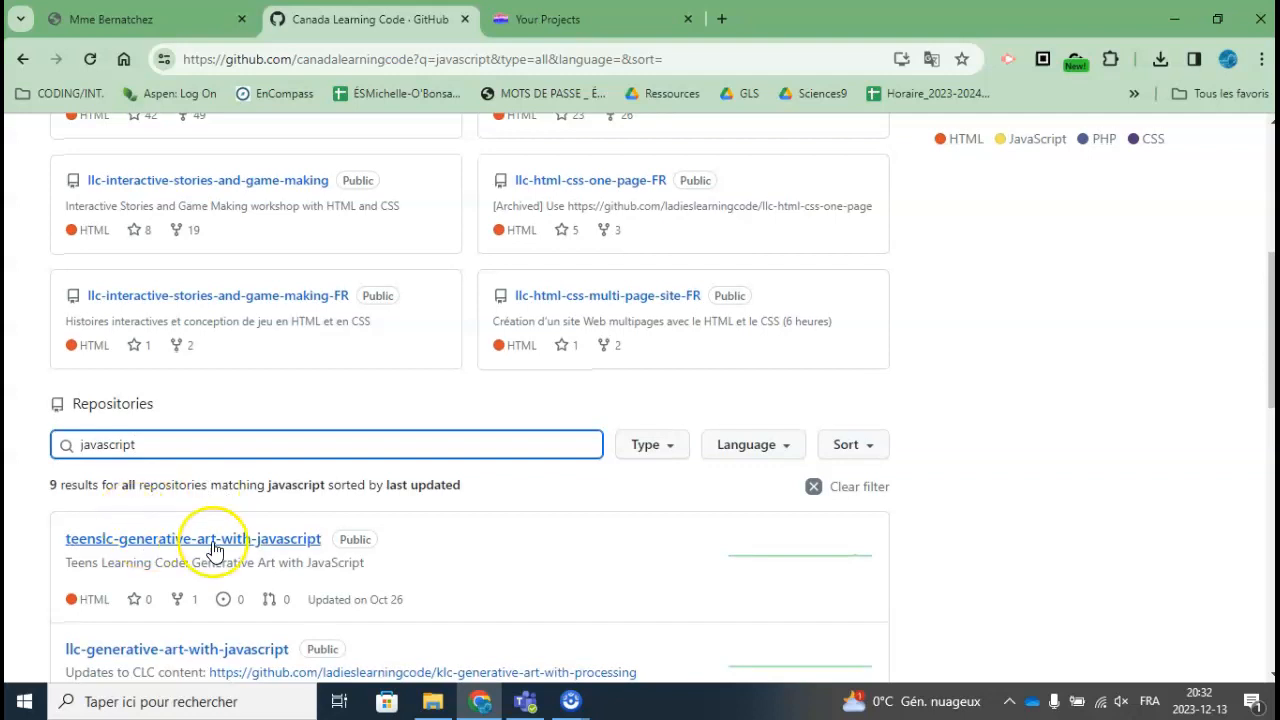
{"action": "scroll", "scroll_direction": "down", "scroll_amount": 3}
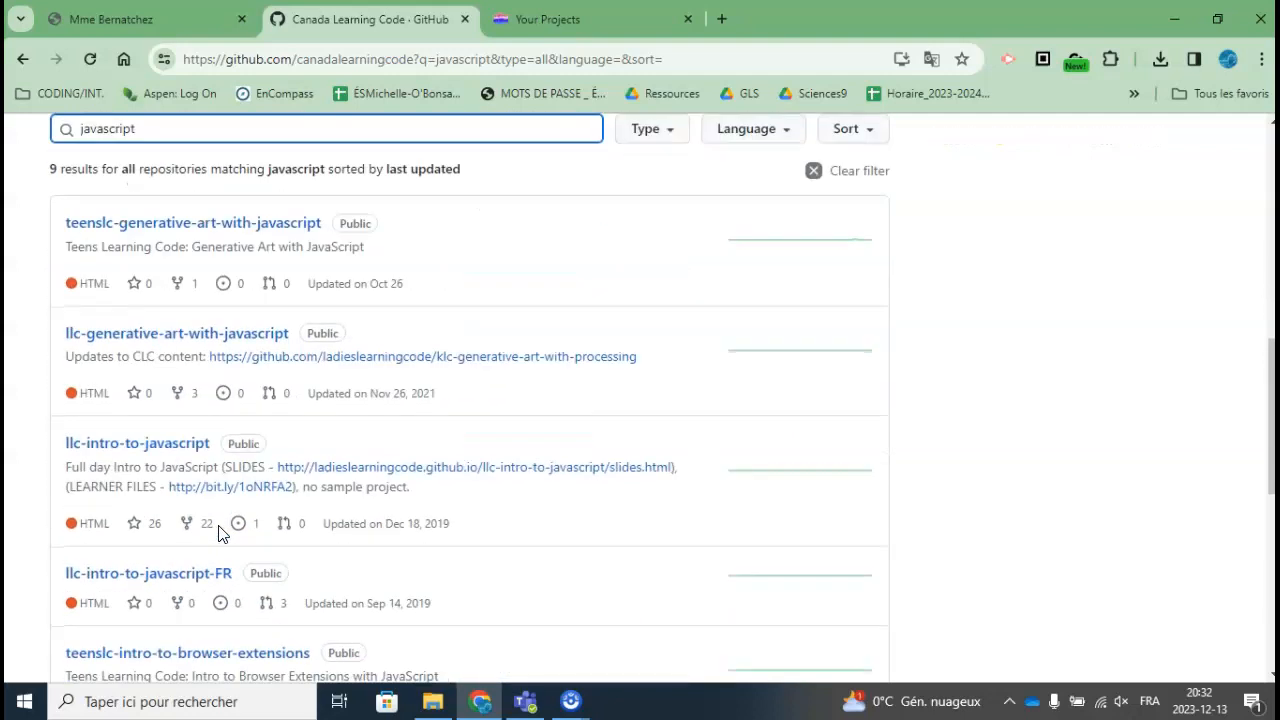
{"action": "scroll", "scroll_direction": "down", "scroll_amount": 3}
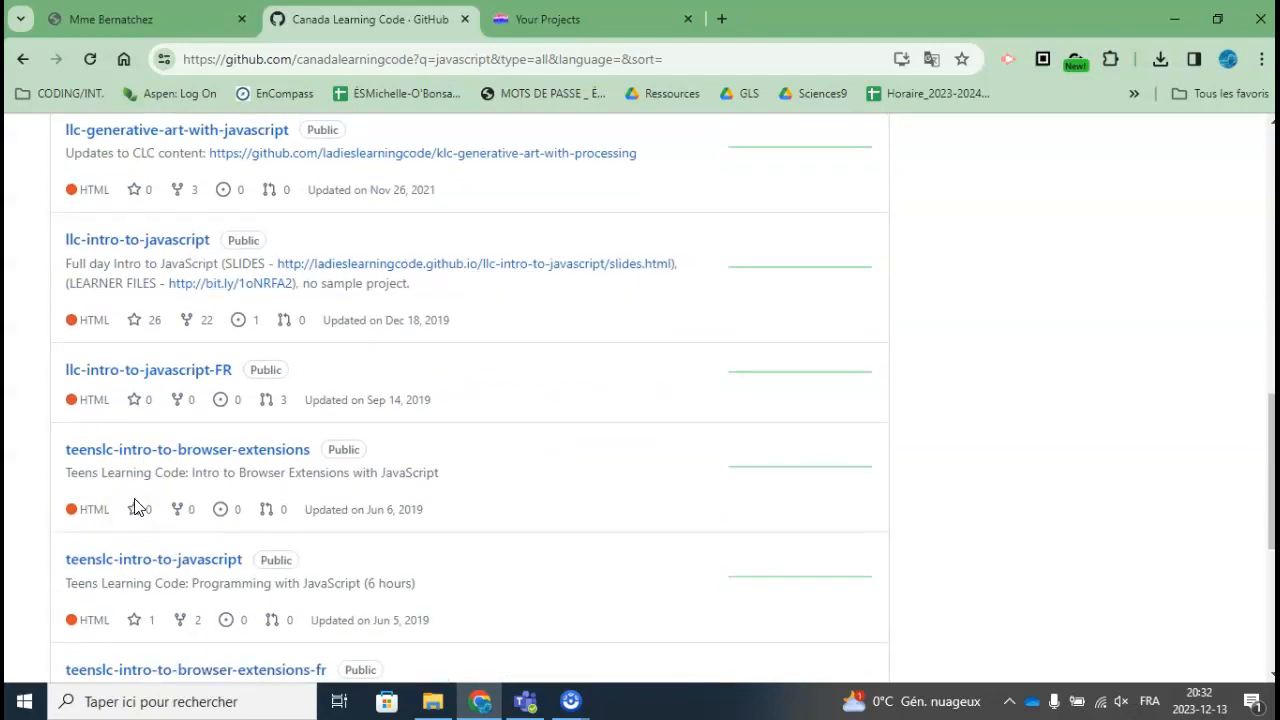
{"action": "scroll", "scroll_direction": "down", "scroll_amount": 3}
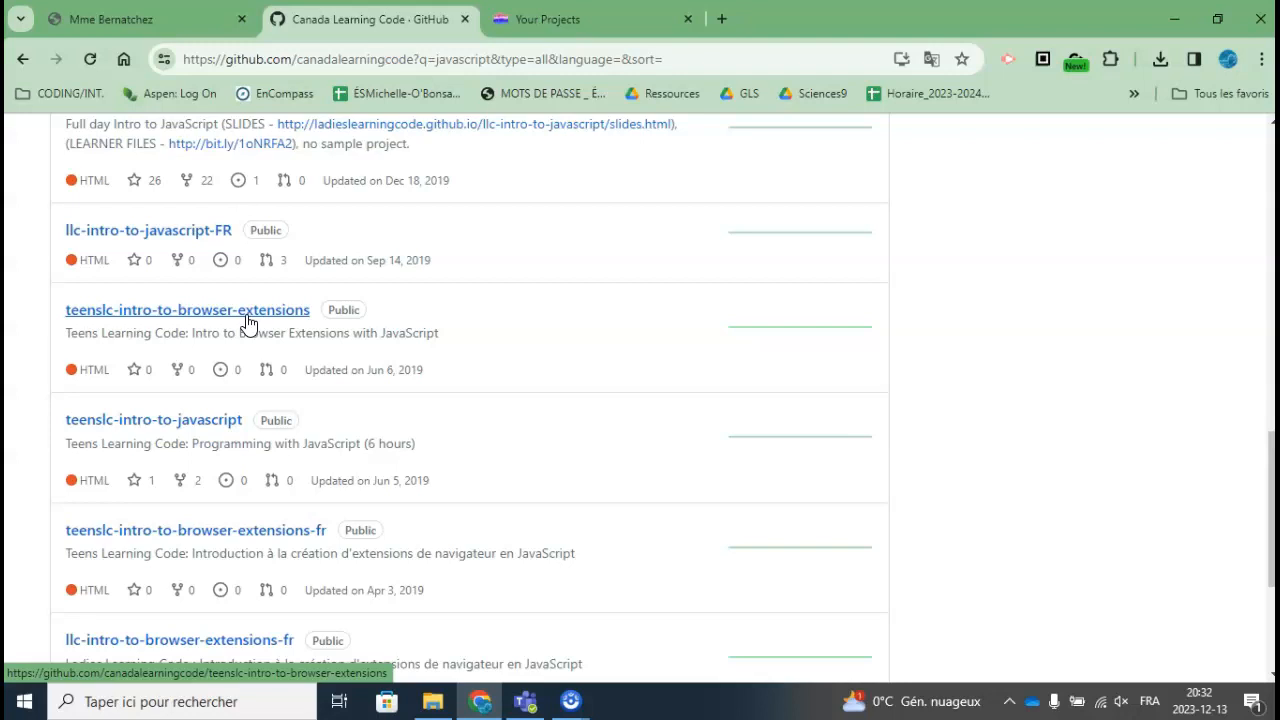
{"action": "mouse_move", "coordinate": [85, 320]}
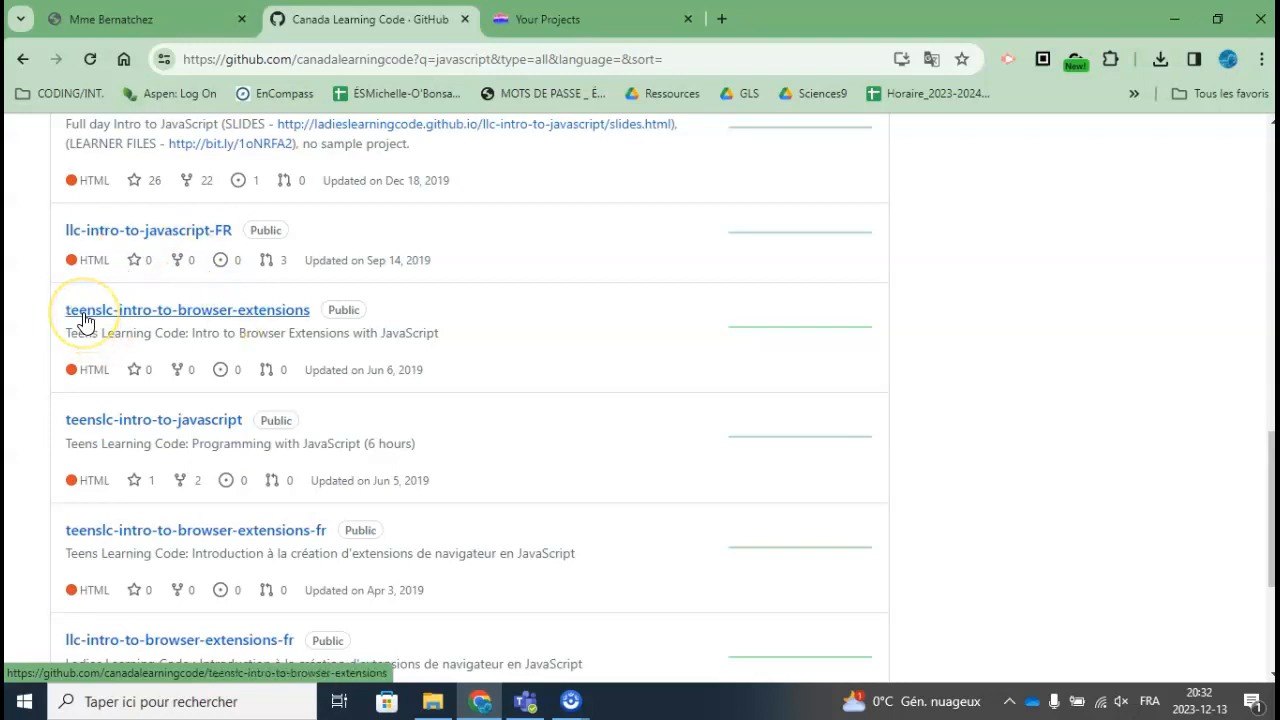
{"action": "mouse_move", "coordinate": [83, 245]}
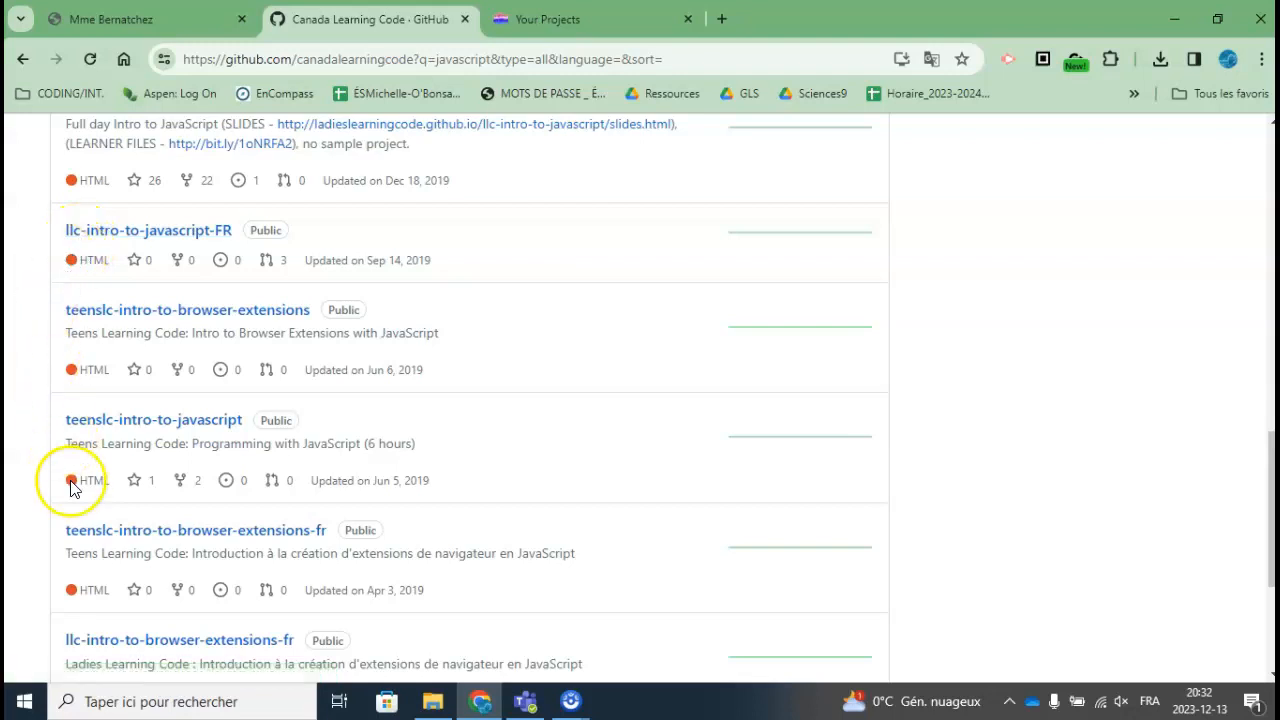
{"action": "scroll", "scroll_direction": "down", "scroll_amount": 3}
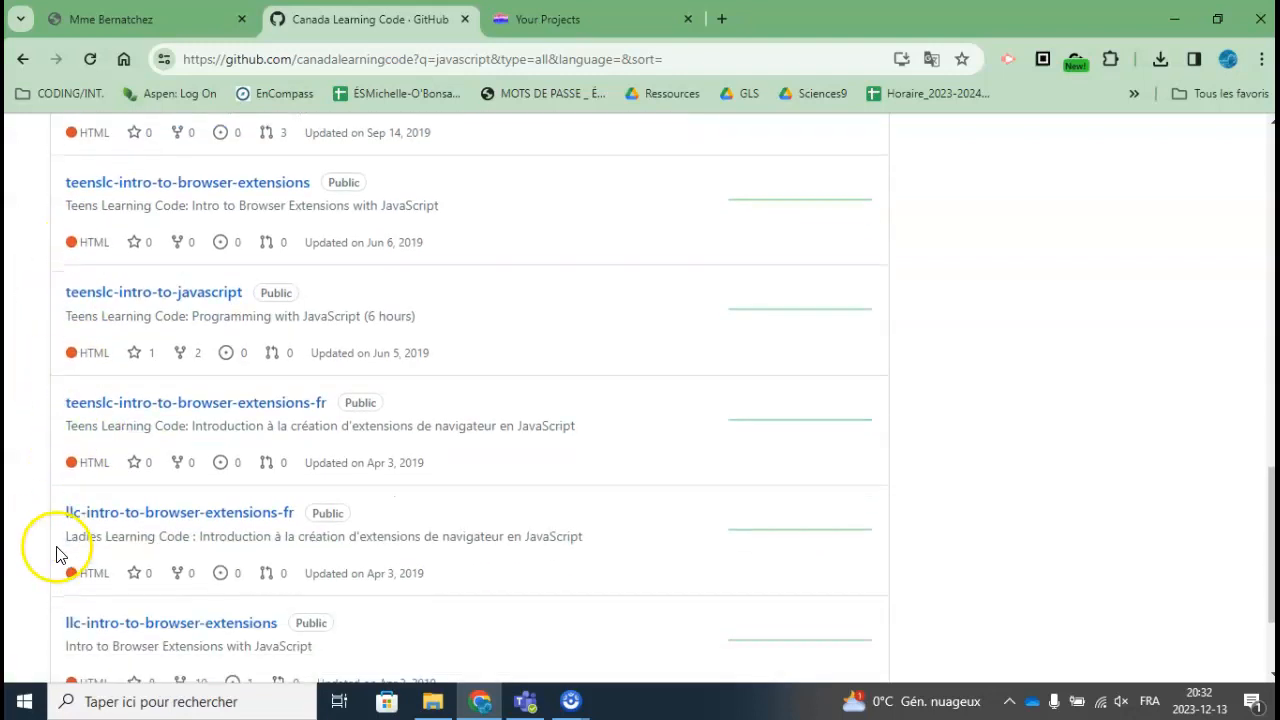
{"action": "mouse_move", "coordinate": [192, 416]}
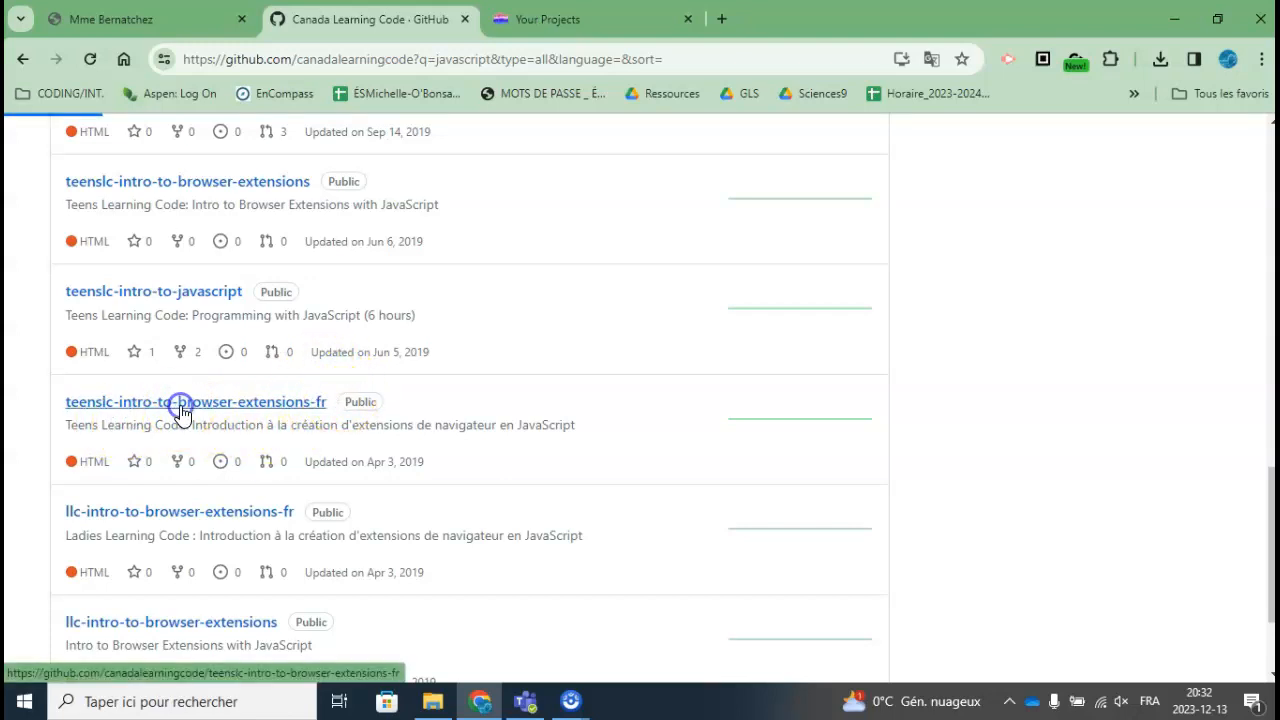
Copy the HTTPS clone address of teenslc-intro-to-browser-extensions-fr and return to Glitch
{"action": "left_click", "coordinate": [195, 401]}
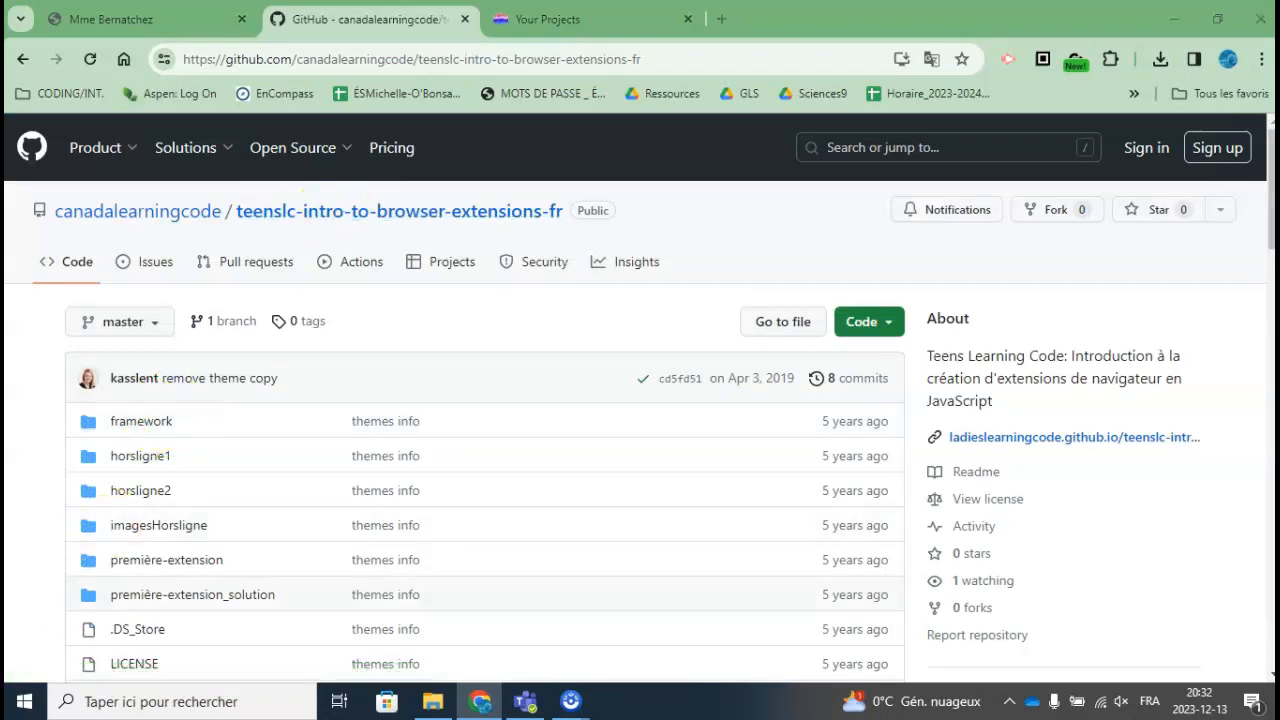
{"action": "scroll", "scroll_direction": "down", "scroll_amount": 3}
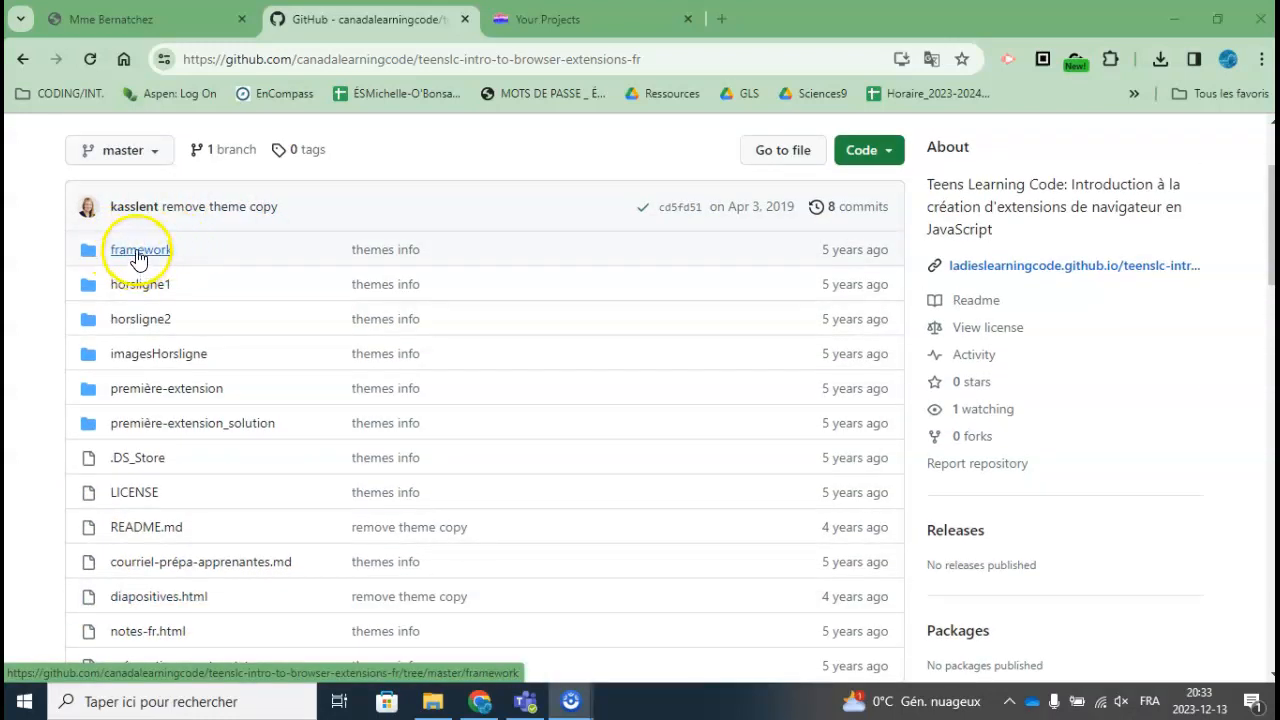
{"action": "left_click", "coordinate": [138, 249]}
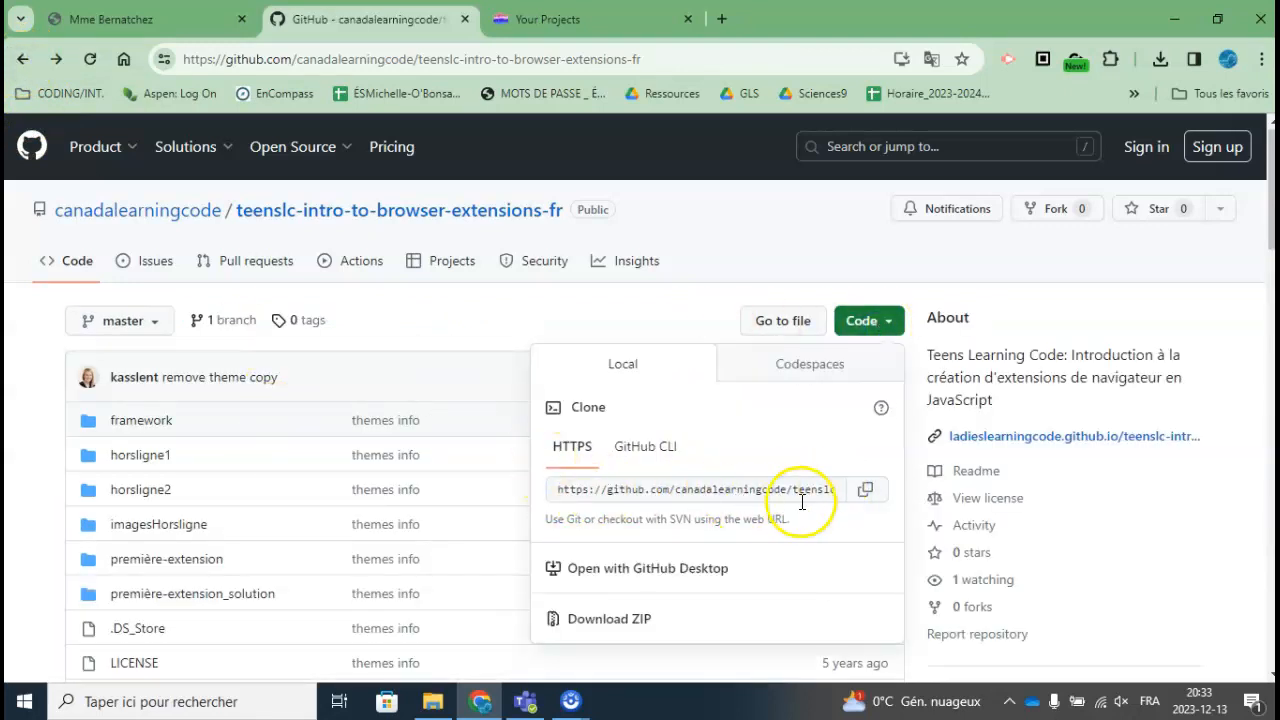
{"action": "mouse_move", "coordinate": [843, 495]}
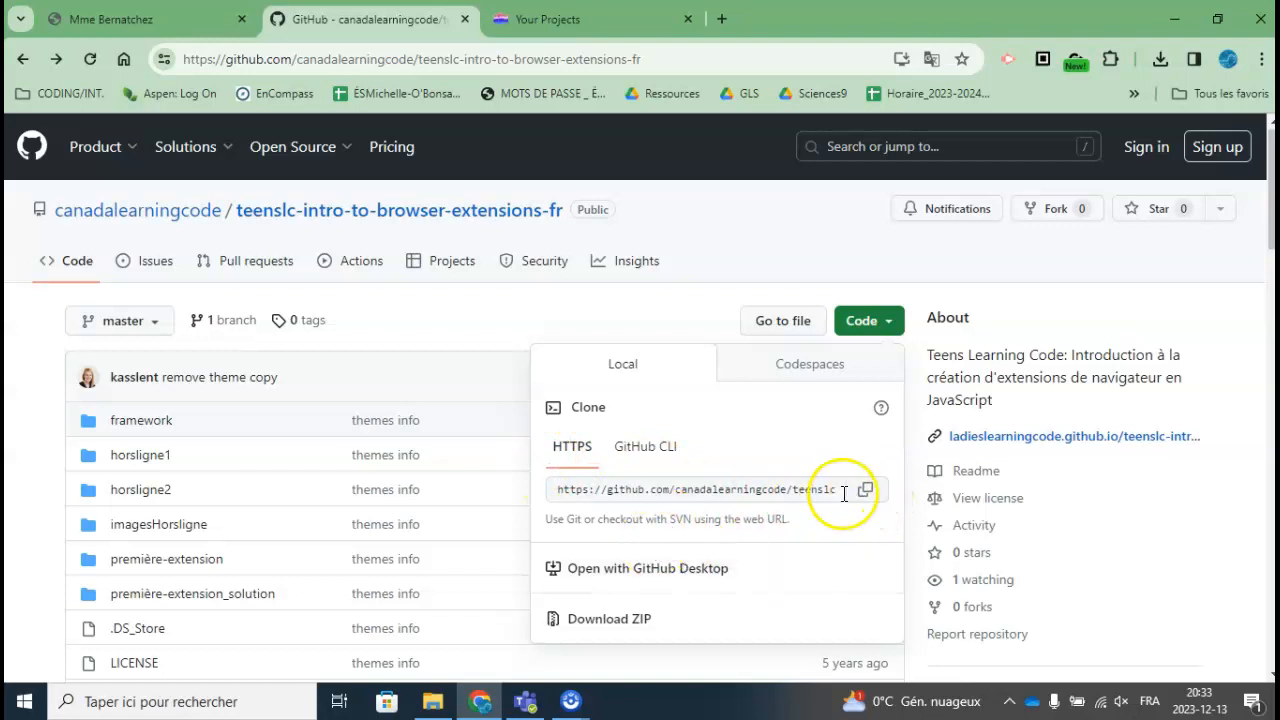
{"action": "left_click", "coordinate": [865, 489]}
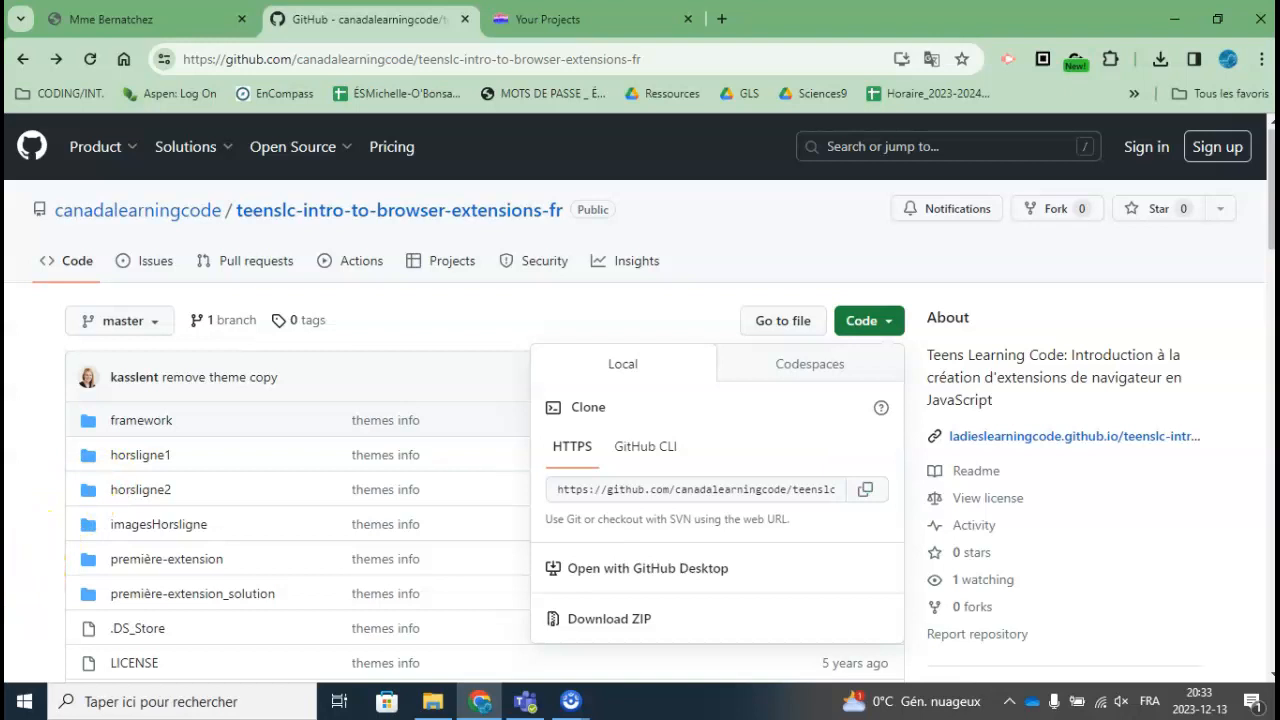
{"action": "left_click", "coordinate": [593, 19]}
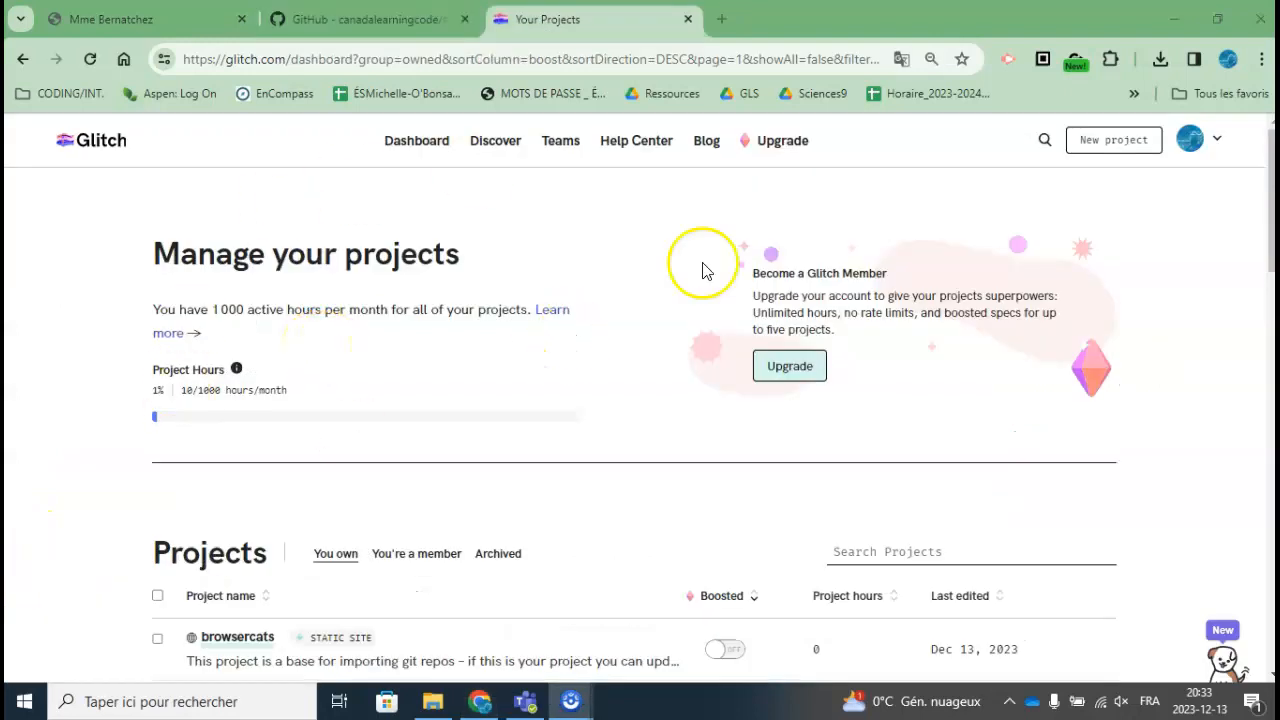
{"action": "mouse_move", "coordinate": [825, 225]}
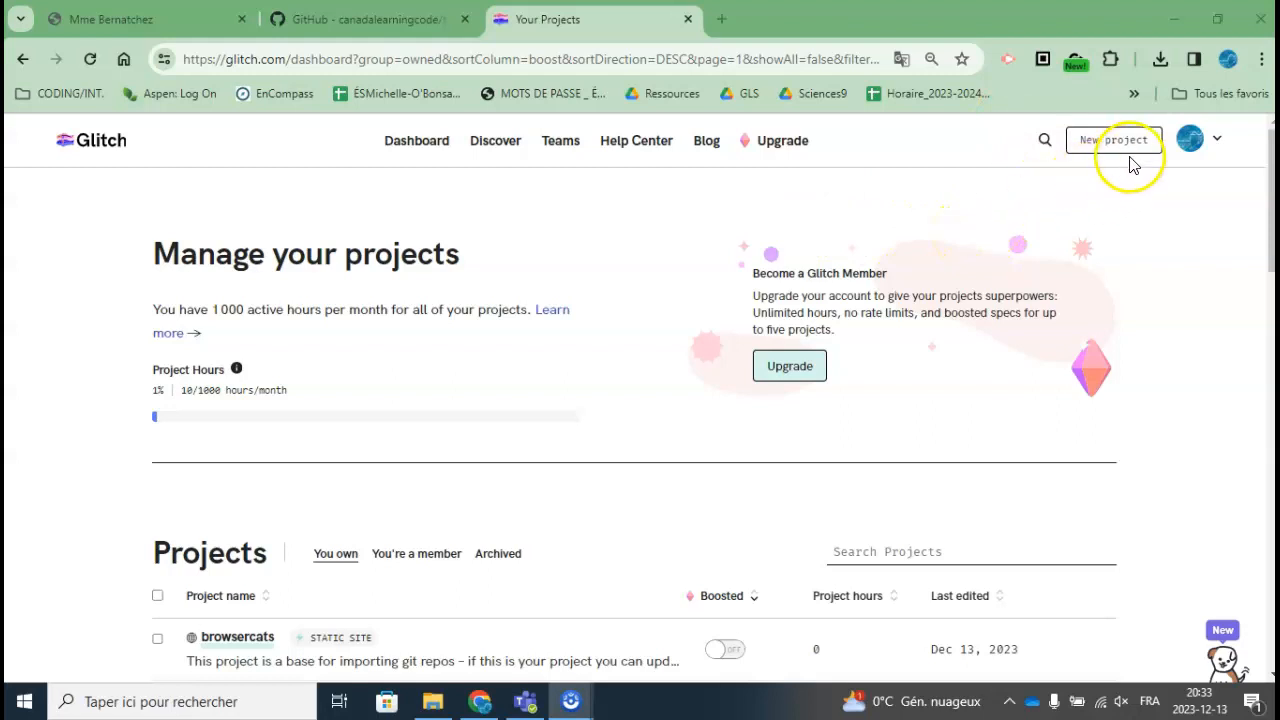
Import the teenslc-intro-to-browser-extensions-fr repository from GitHub as a new Glitch project
{"action": "left_click", "coordinate": [1114, 140]}
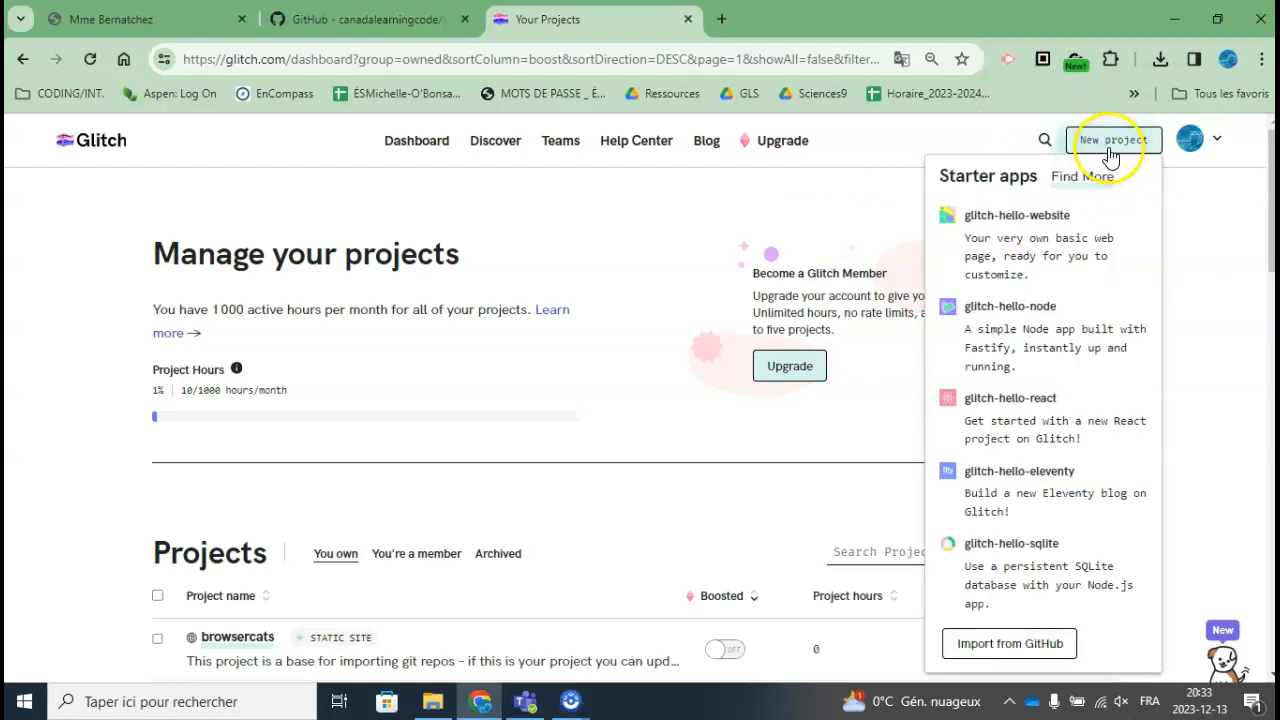
{"action": "left_click", "coordinate": [1008, 643]}
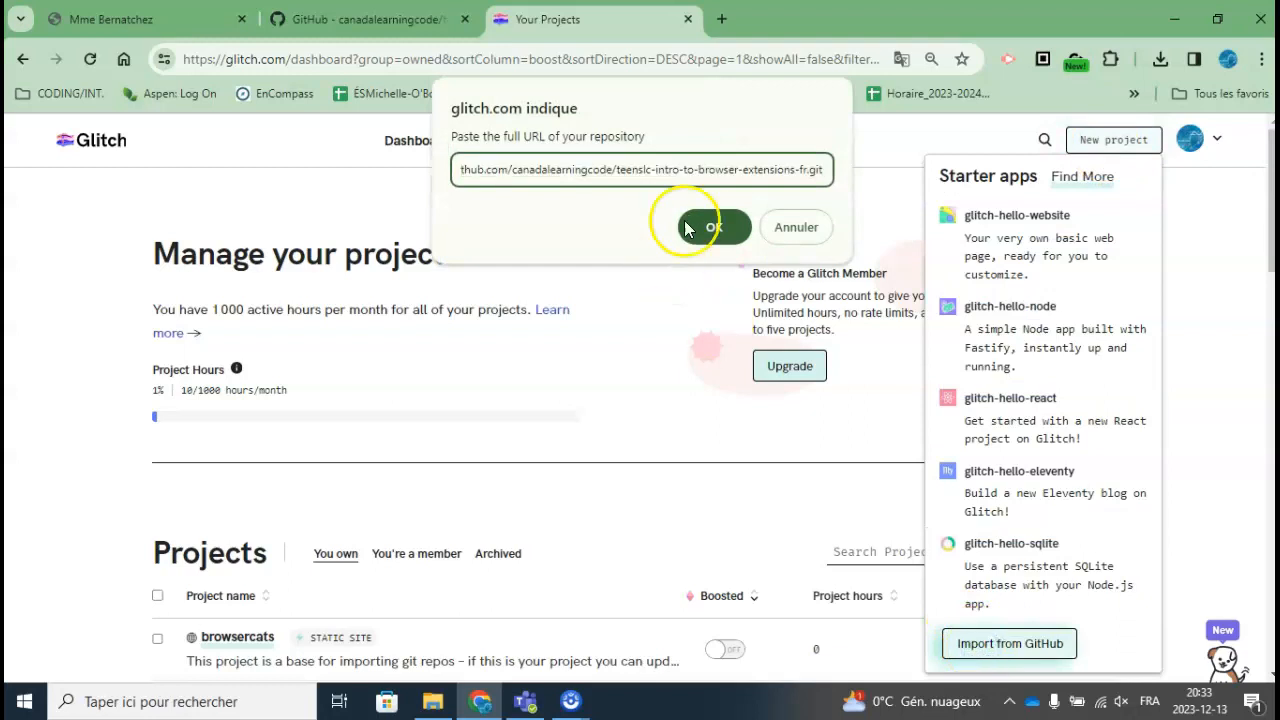
{"action": "mouse_move", "coordinate": [797, 220]}
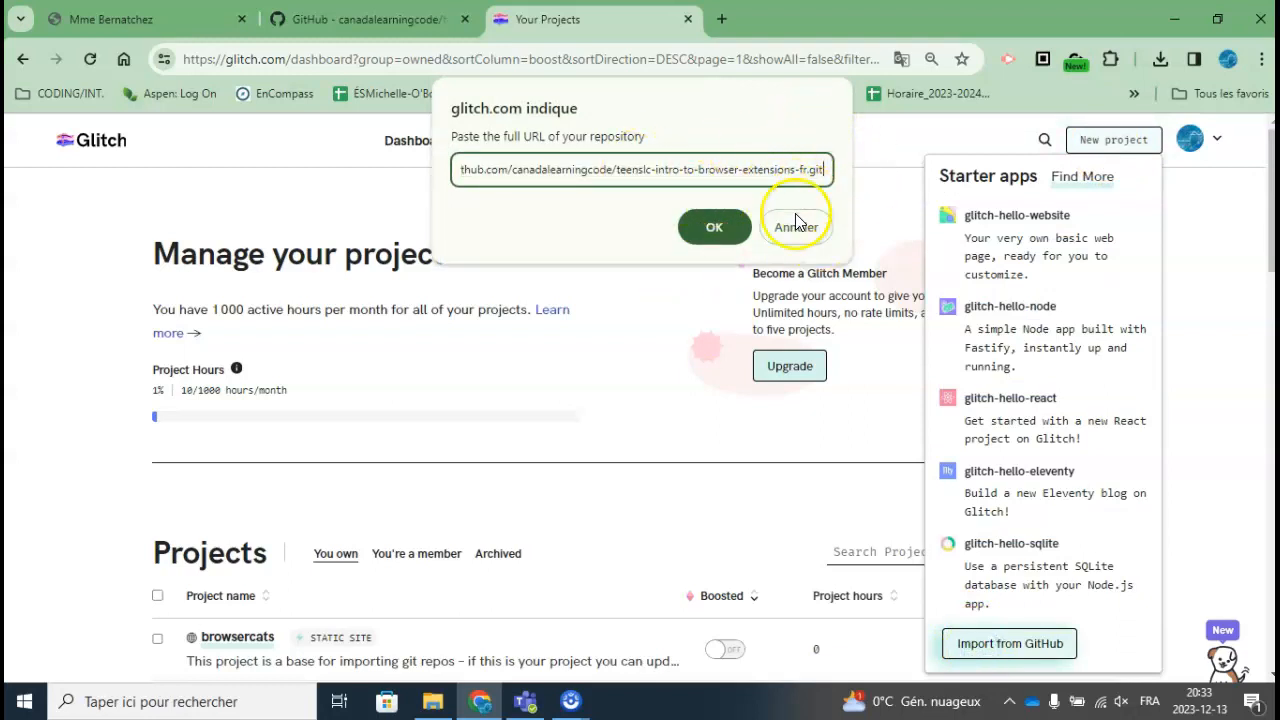
{"action": "left_click", "coordinate": [714, 227]}
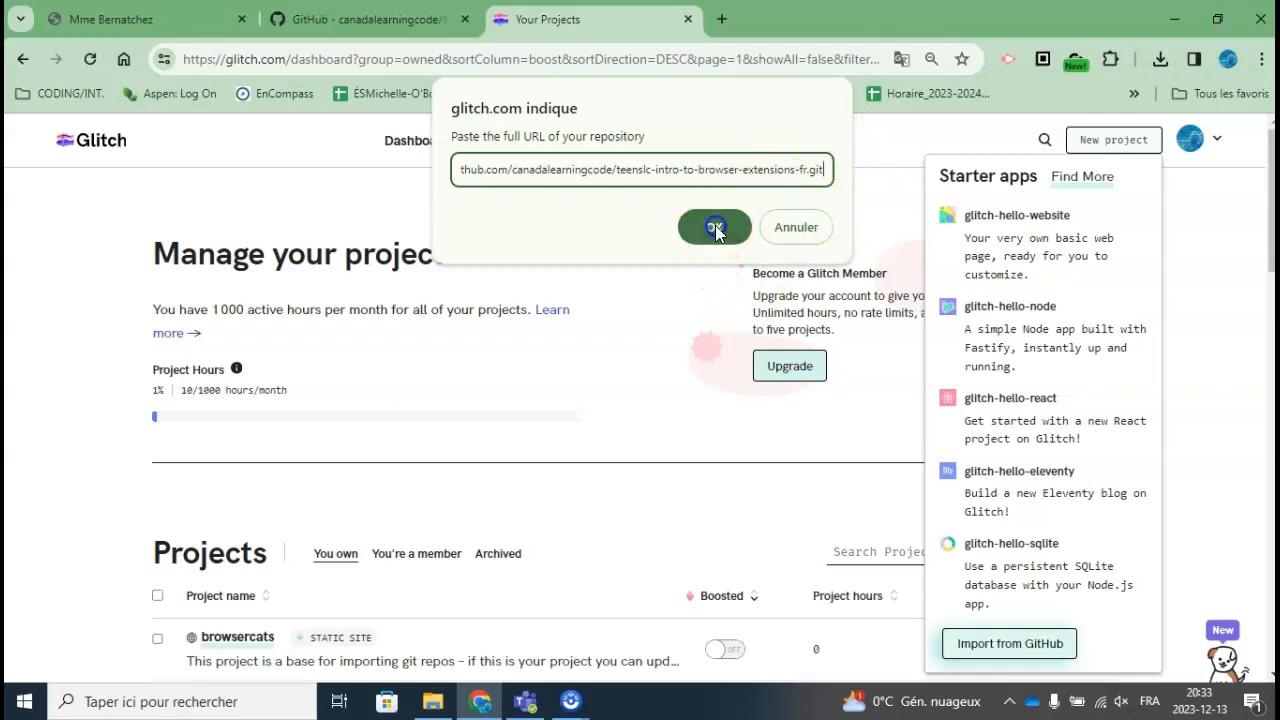
{"action": "left_click", "coordinate": [714, 227]}
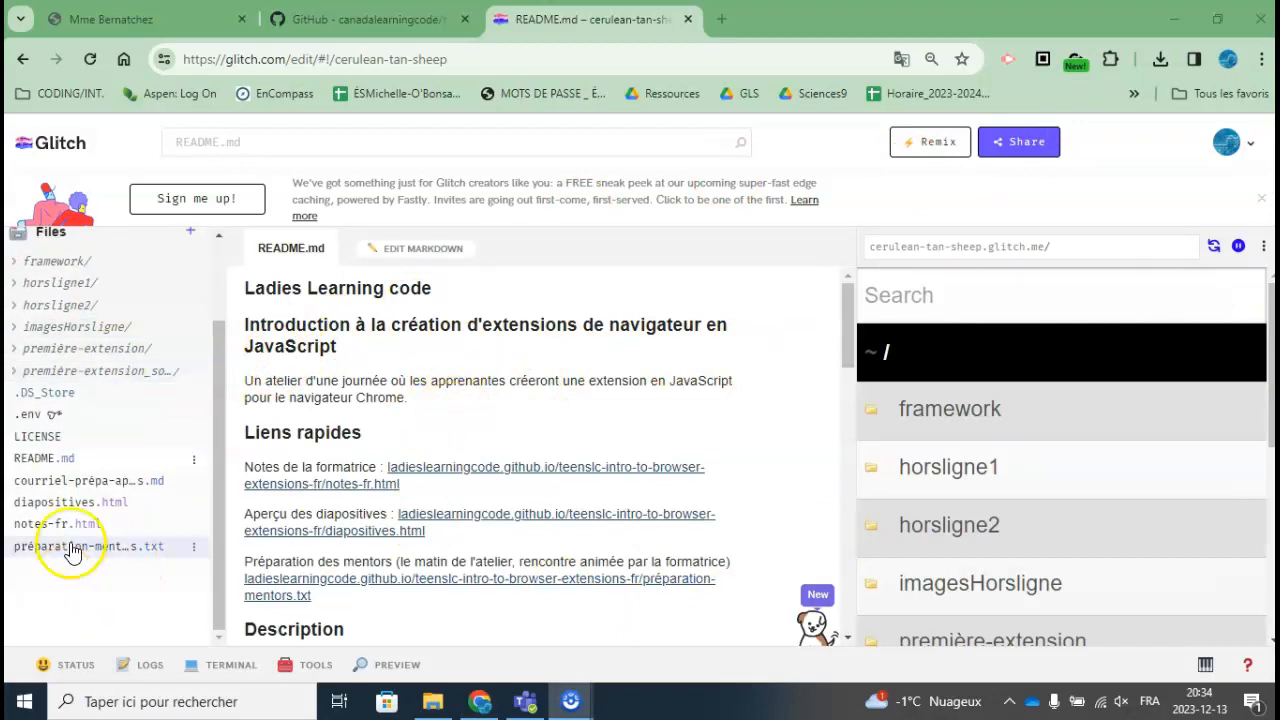
Open diapositives.html and preview the cerulean-tan-sheep live site in a new tab
{"action": "left_click", "coordinate": [70, 502]}
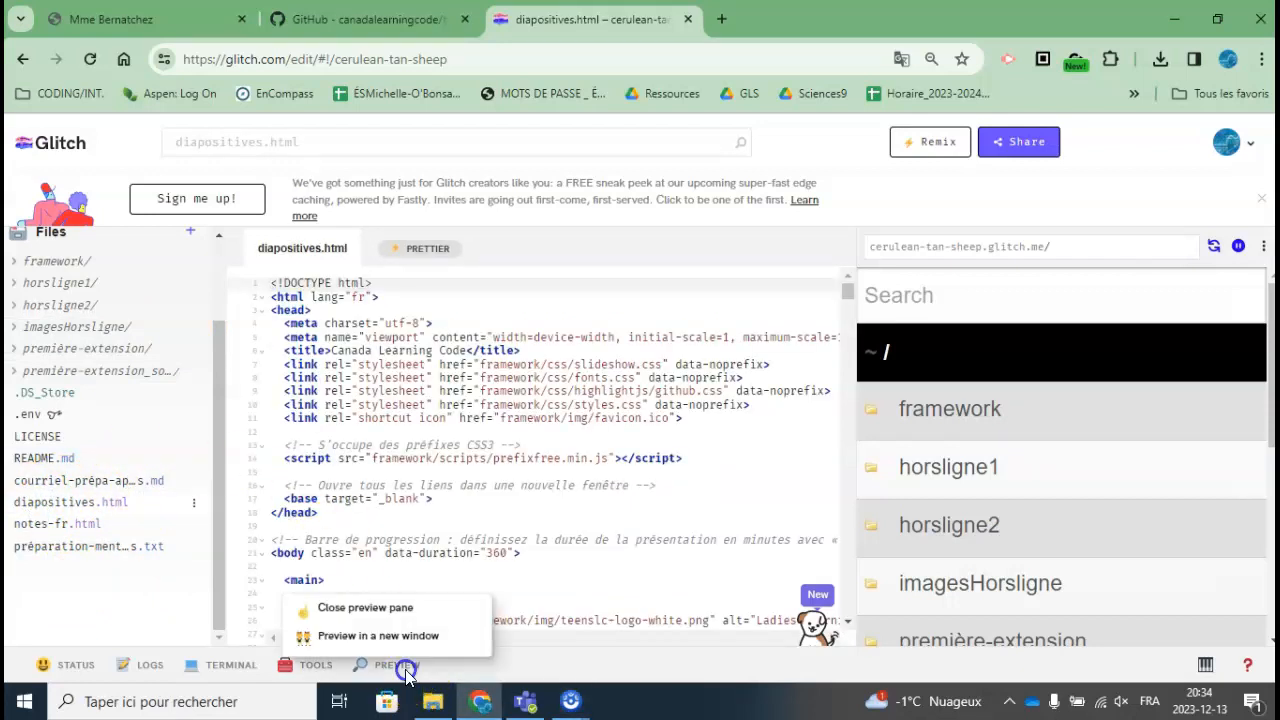
{"action": "left_click", "coordinate": [378, 636]}
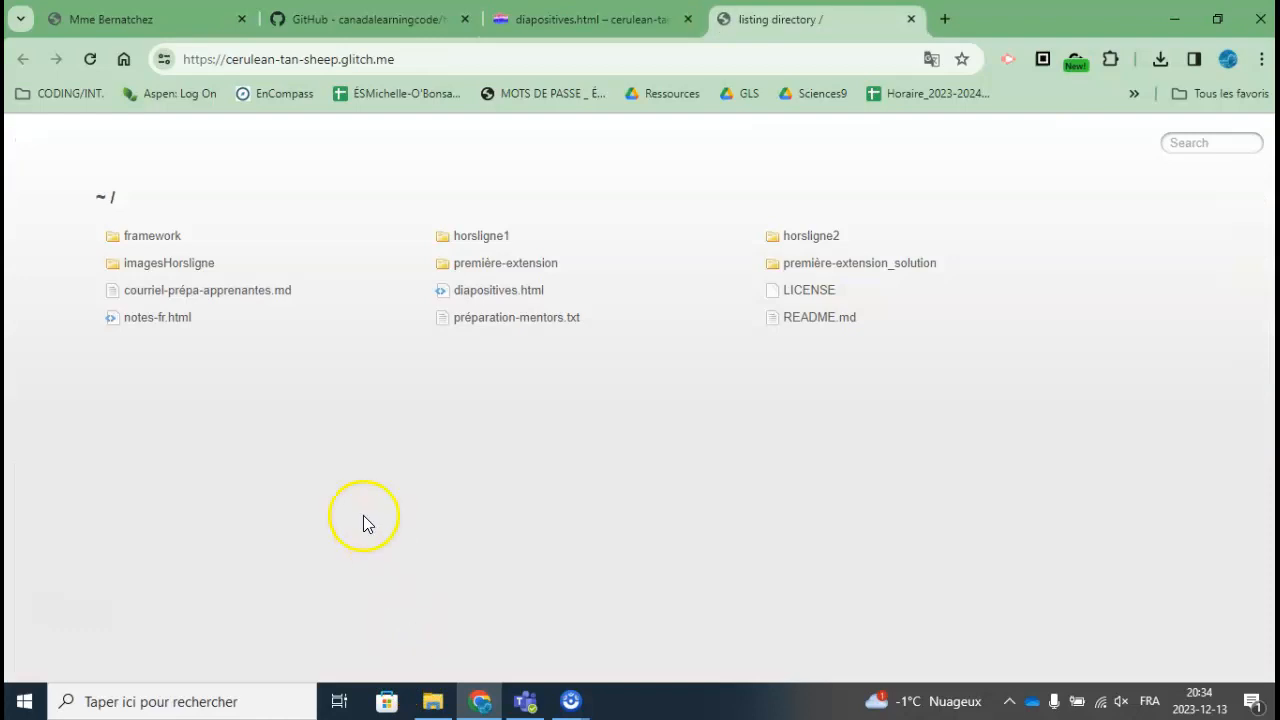
{"action": "mouse_move", "coordinate": [463, 296]}
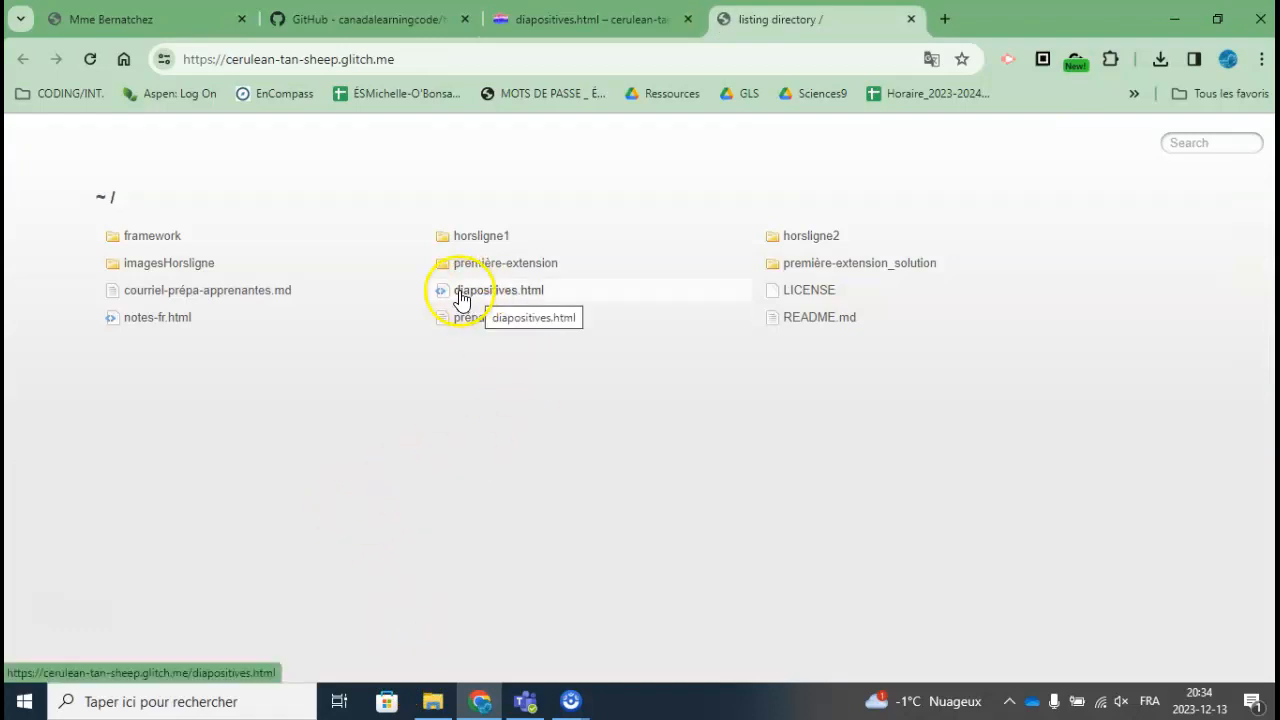
View the "Création d'extensions de navigateur" slides live, then return to the editor
{"action": "left_click", "coordinate": [500, 290]}
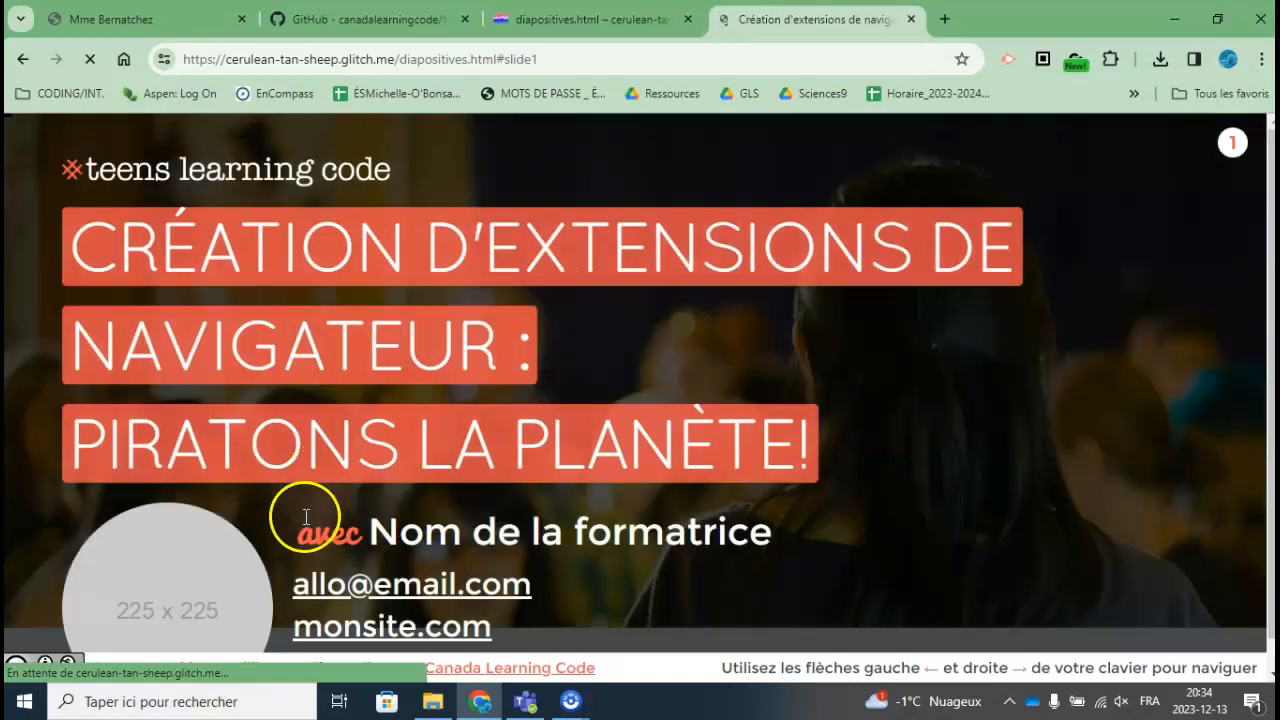
{"action": "scroll", "scroll_direction": "down", "scroll_amount": 3}
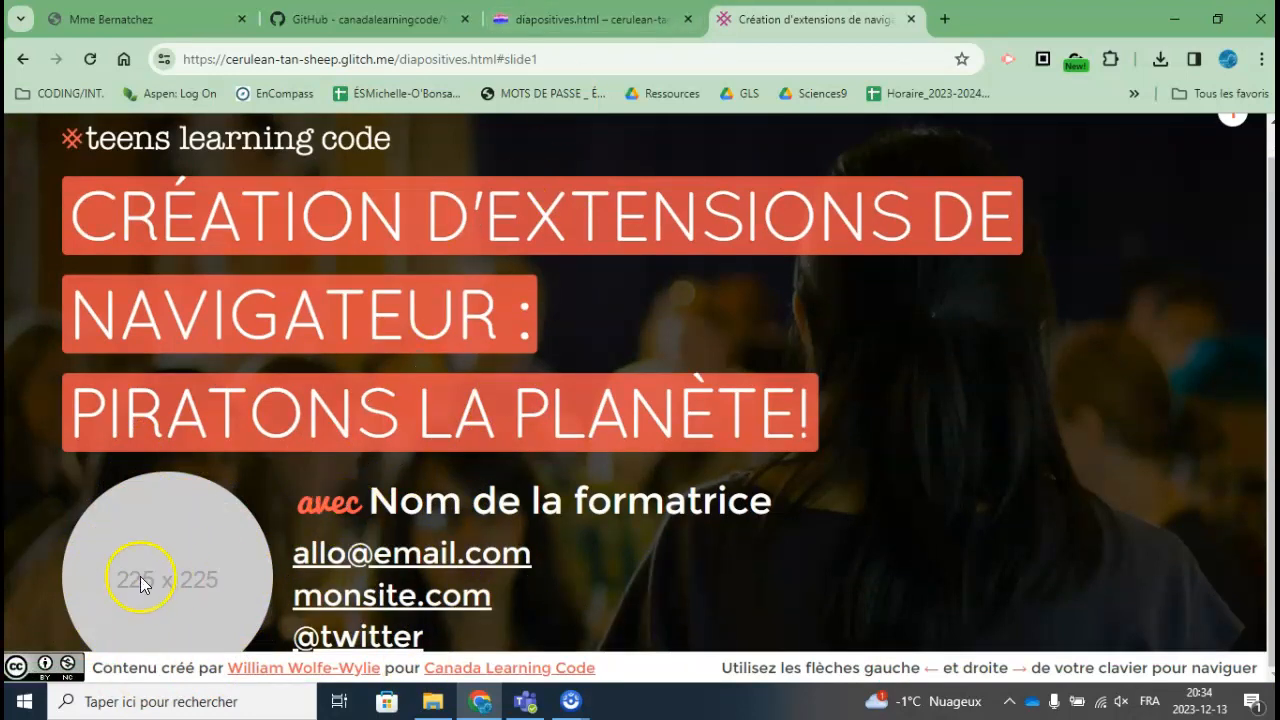
{"action": "mouse_move", "coordinate": [366, 272]}
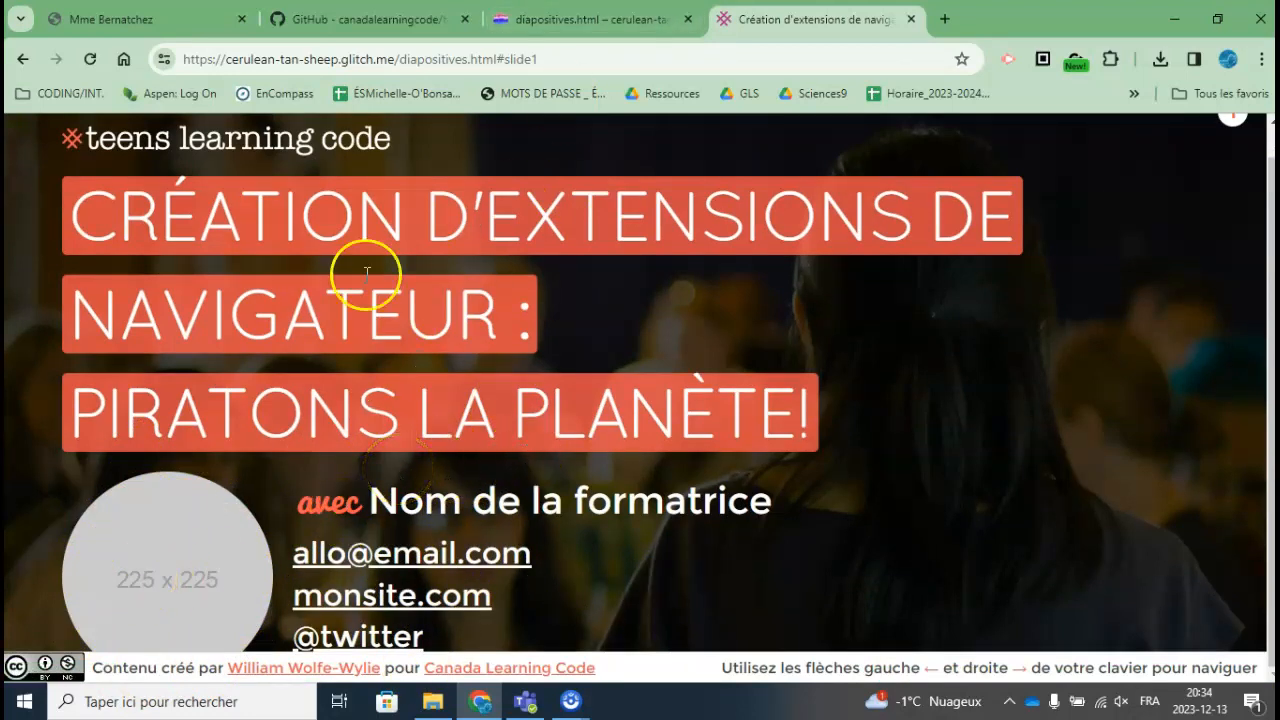
{"action": "left_click", "coordinate": [580, 19]}
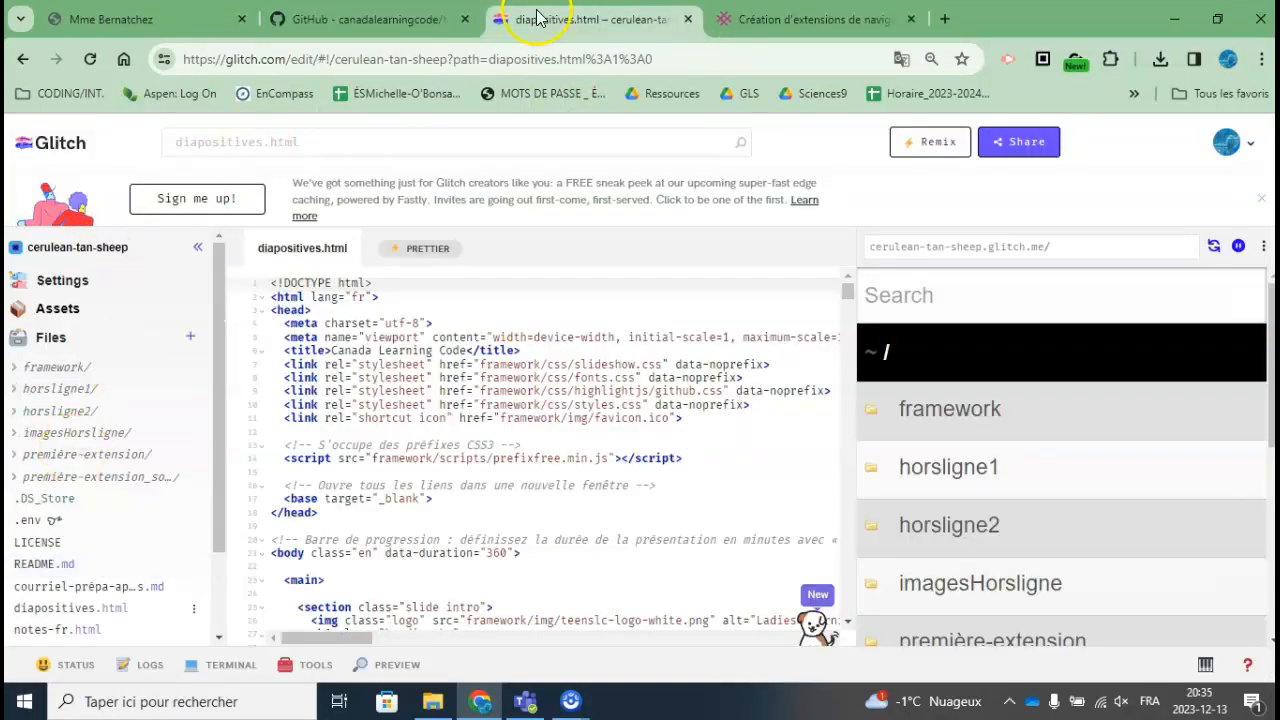
{"action": "left_click", "coordinate": [815, 19]}
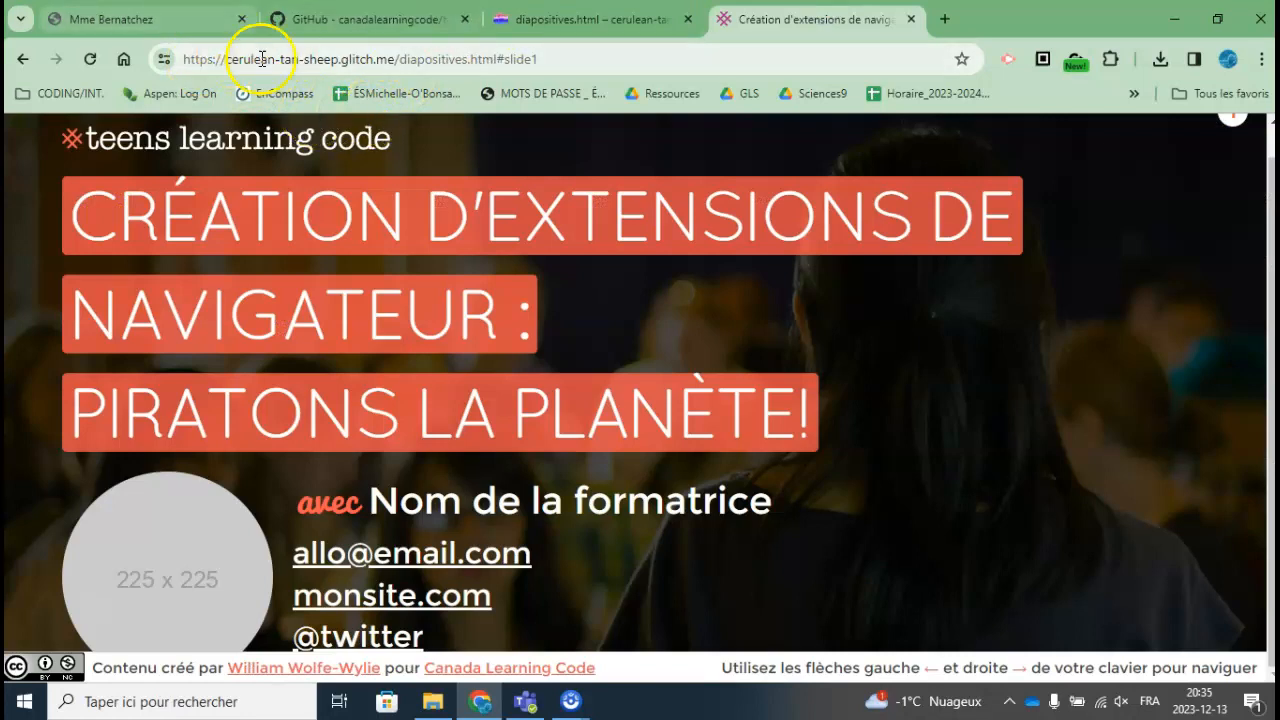
{"action": "left_click", "coordinate": [590, 19]}
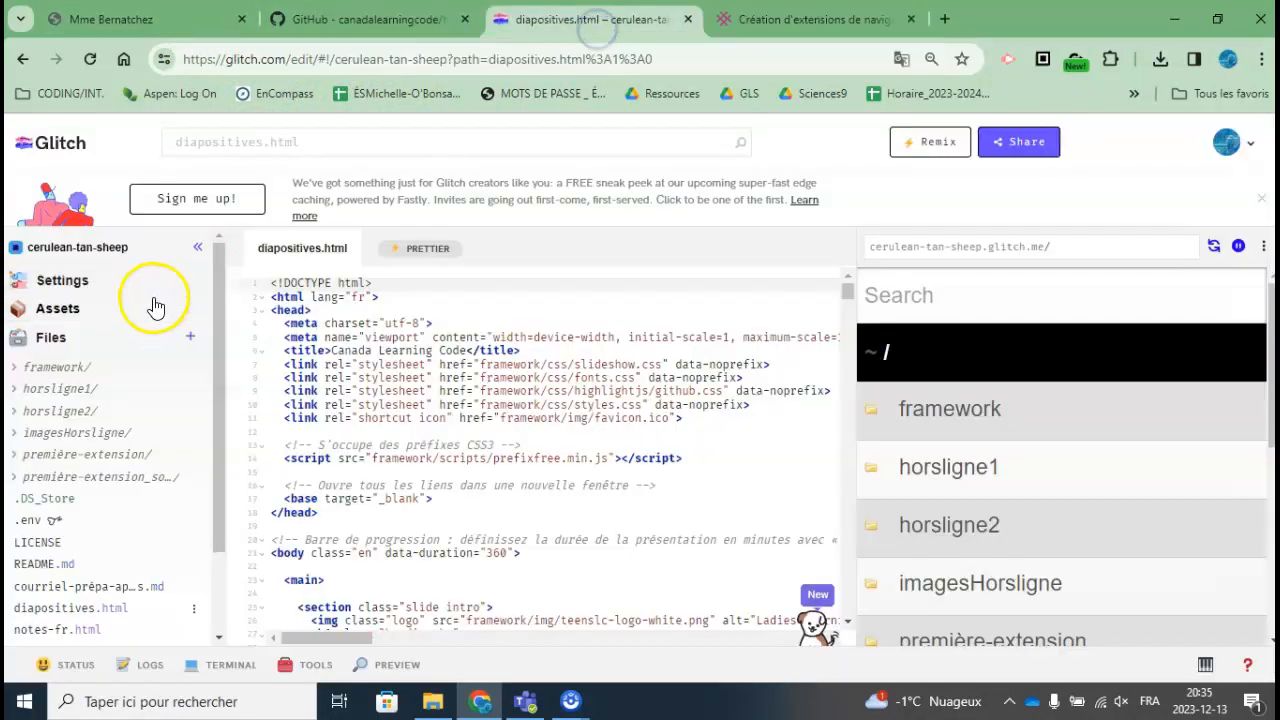
{"action": "mouse_move", "coordinate": [62, 281]}
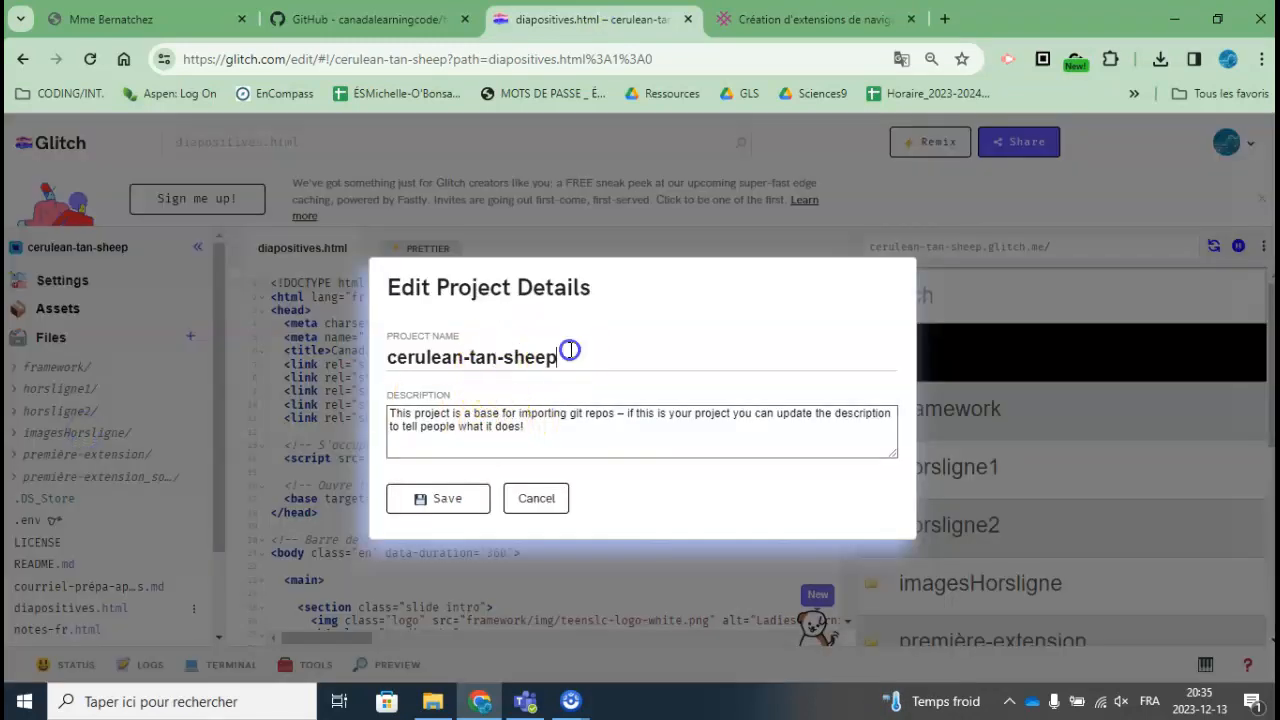
Replace the project name cerulean-tan-sheep with chatsjavascript and save
{"action": "triple_click", "coordinate": [470, 357]}
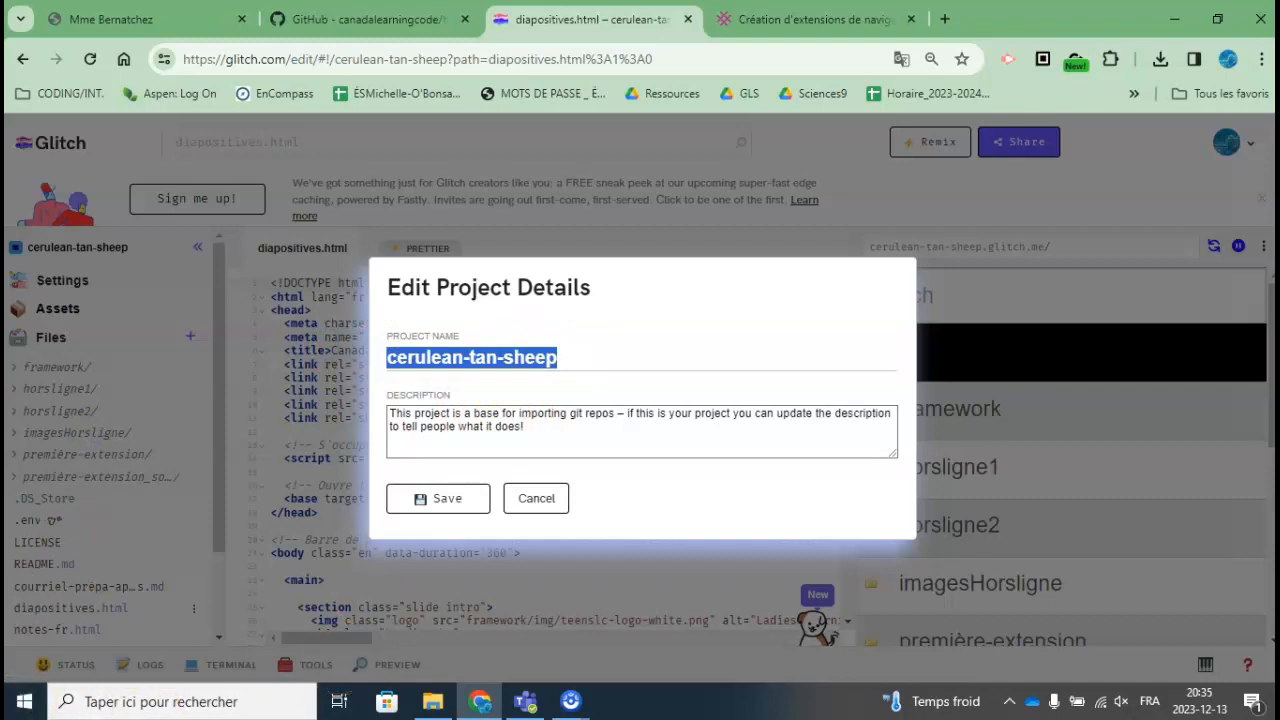
{"action": "type", "text": "chatsjavascript"}
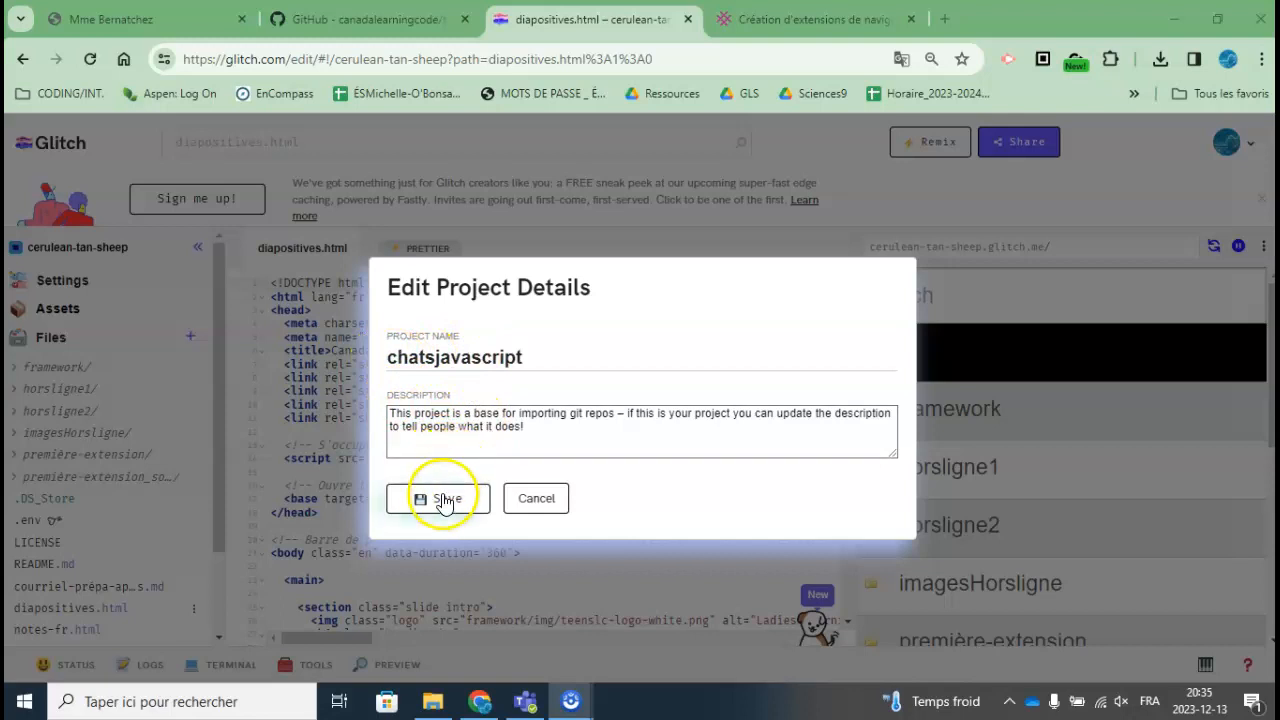
{"action": "left_click", "coordinate": [444, 498]}
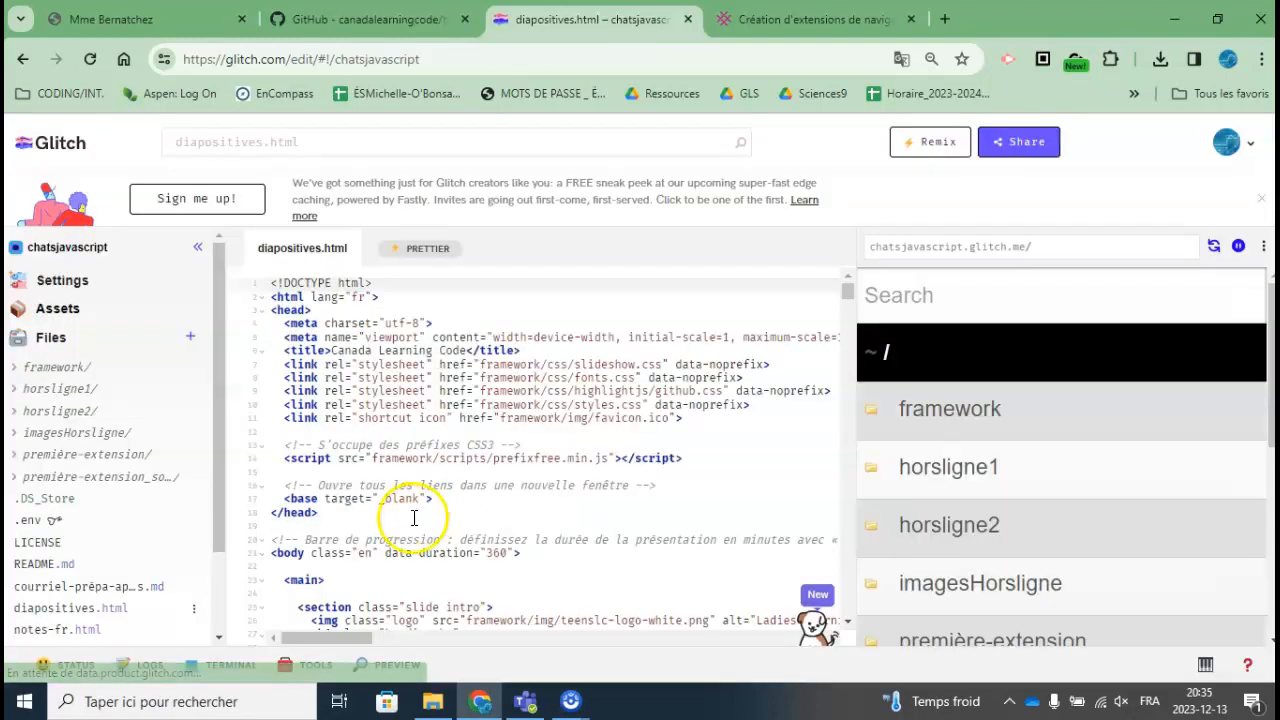
Open diapositives.html on chatsjavascript.glitch.me in a new tab and advance to slide 32
{"action": "left_click", "coordinate": [388, 664]}
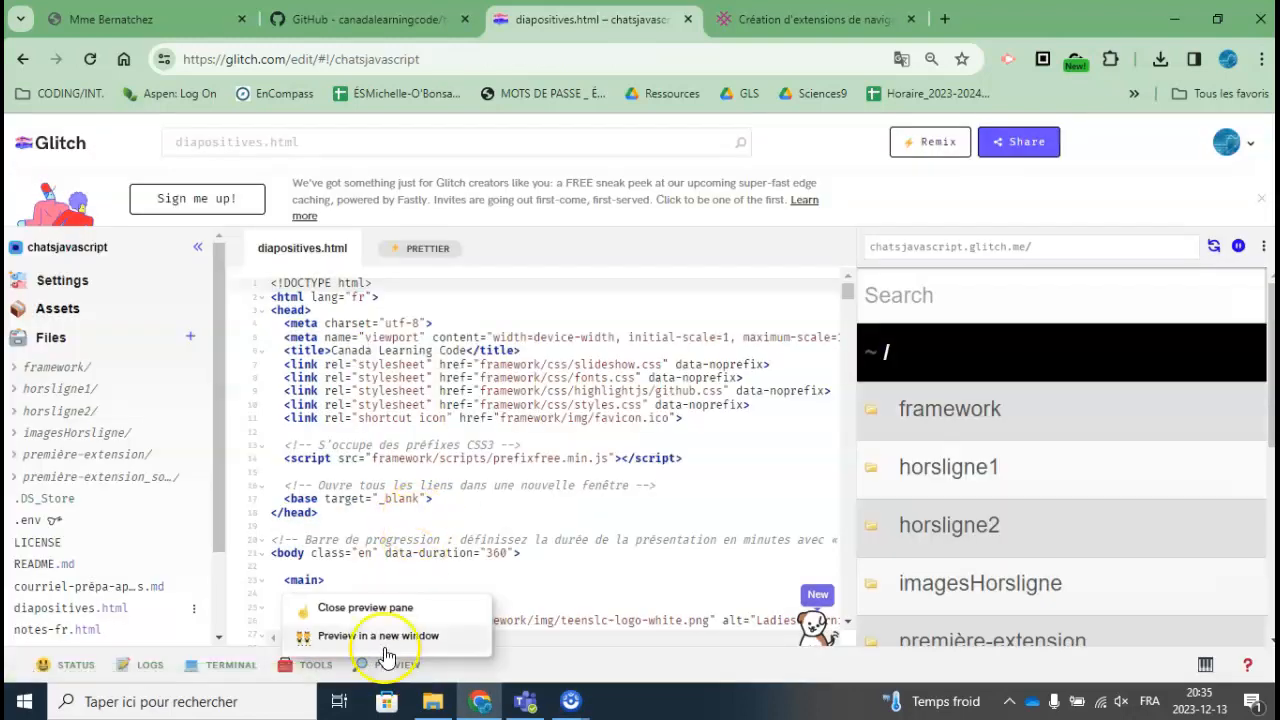
{"action": "left_click", "coordinate": [379, 636]}
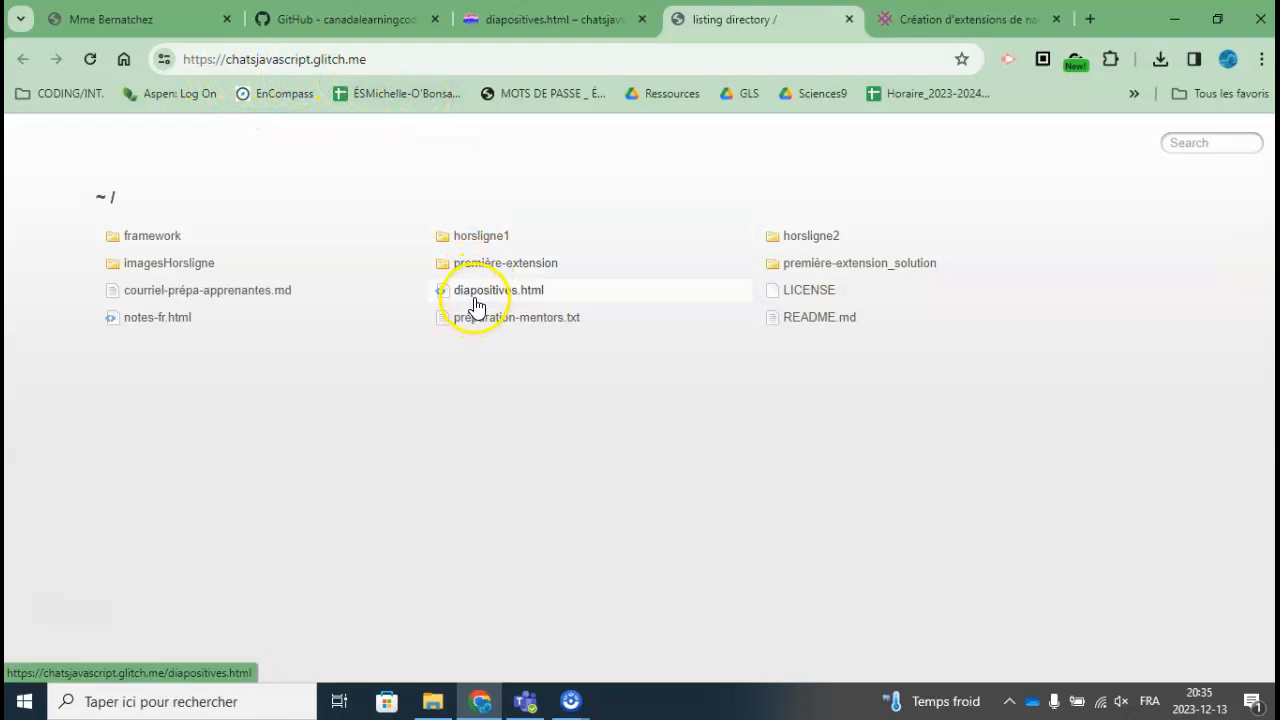
{"action": "left_click", "coordinate": [497, 290]}
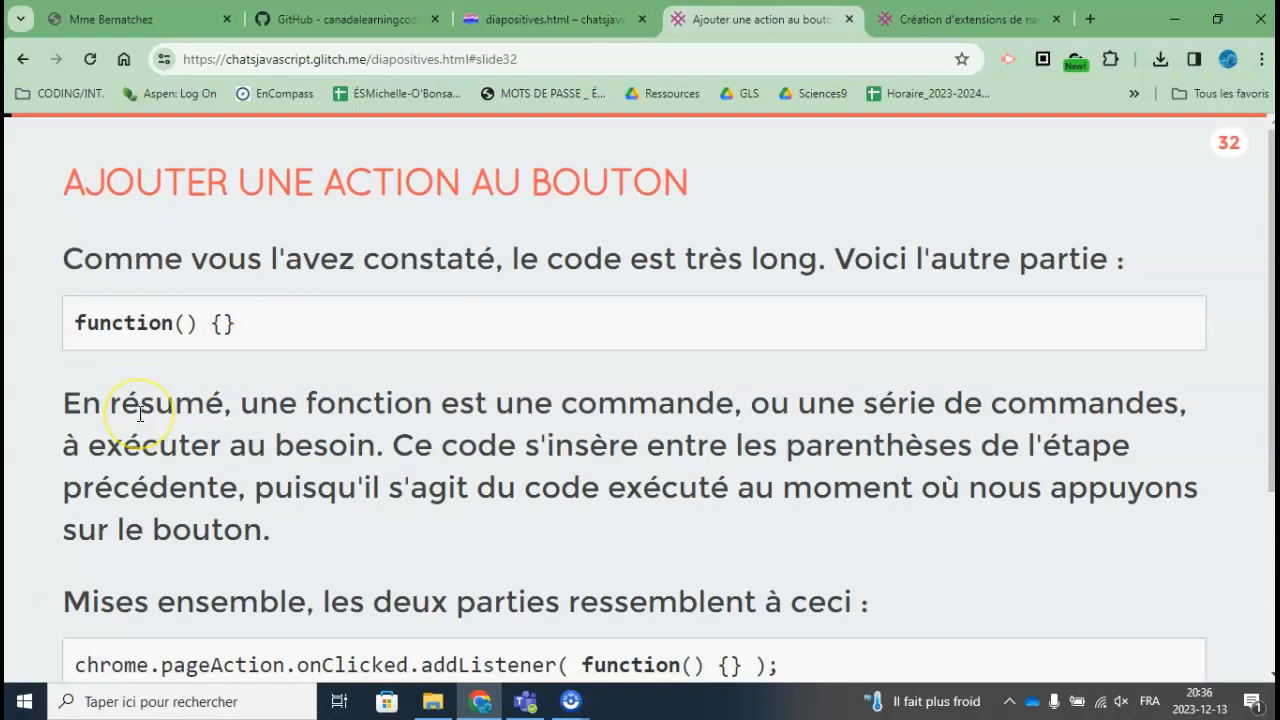
{"action": "mouse_move", "coordinate": [60, 560]}
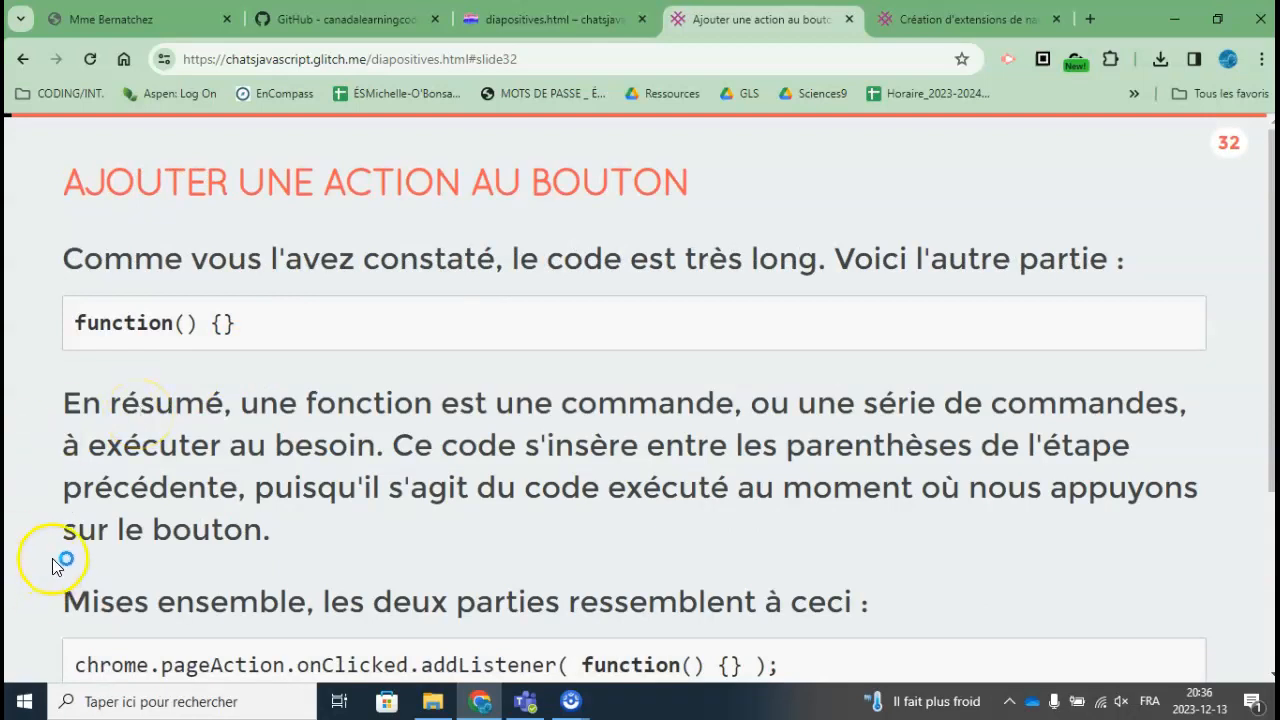